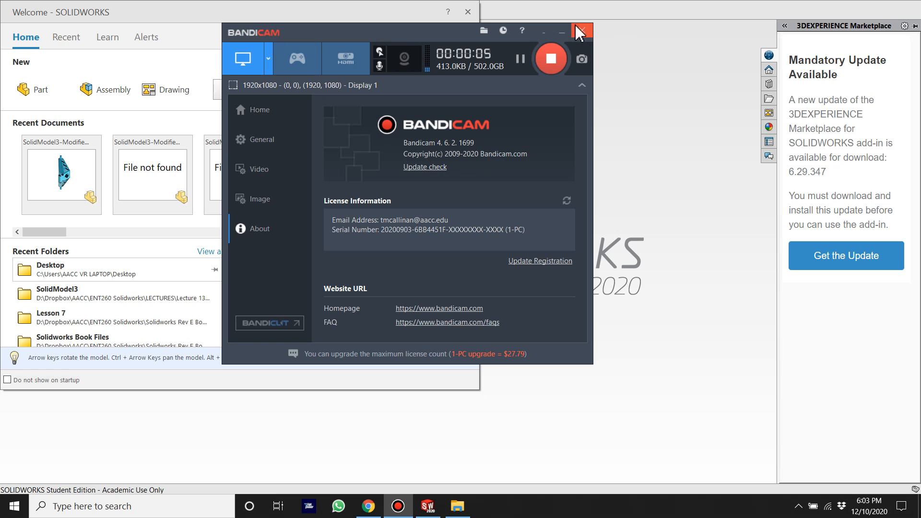
Browse to the Assembly2 folder and show its A-Arm, Cylinder, Mount and Piston parts as large thumbnails
{"action": "left_click", "coordinate": [582, 31]}
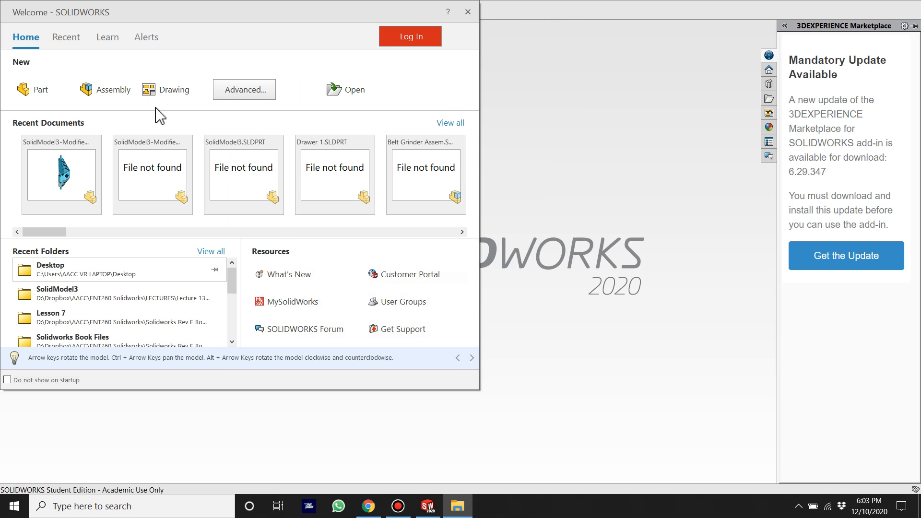
{"action": "mouse_move", "coordinate": [334, 89]}
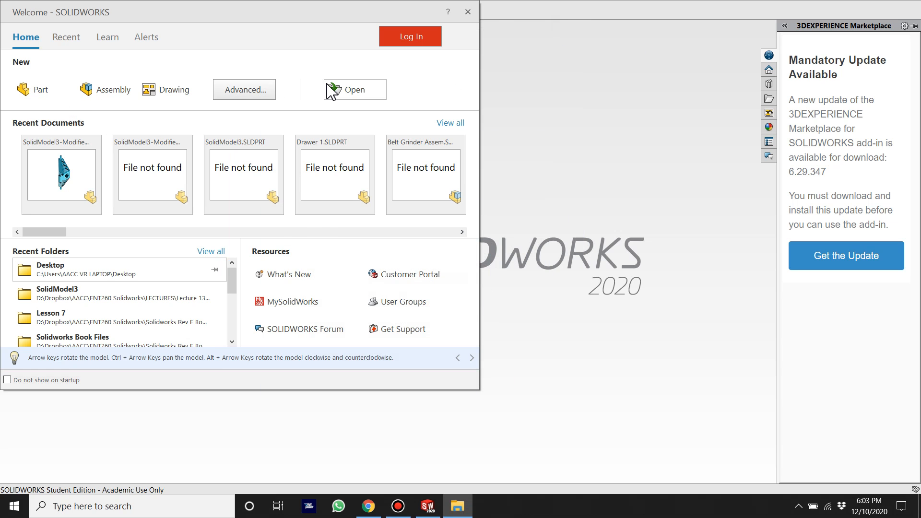
{"action": "left_click", "coordinate": [355, 89]}
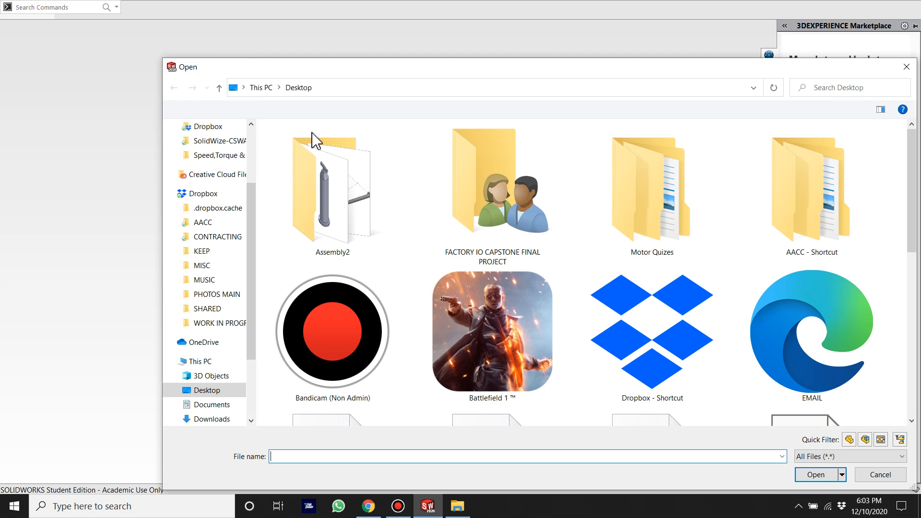
{"action": "double_click", "coordinate": [333, 188]}
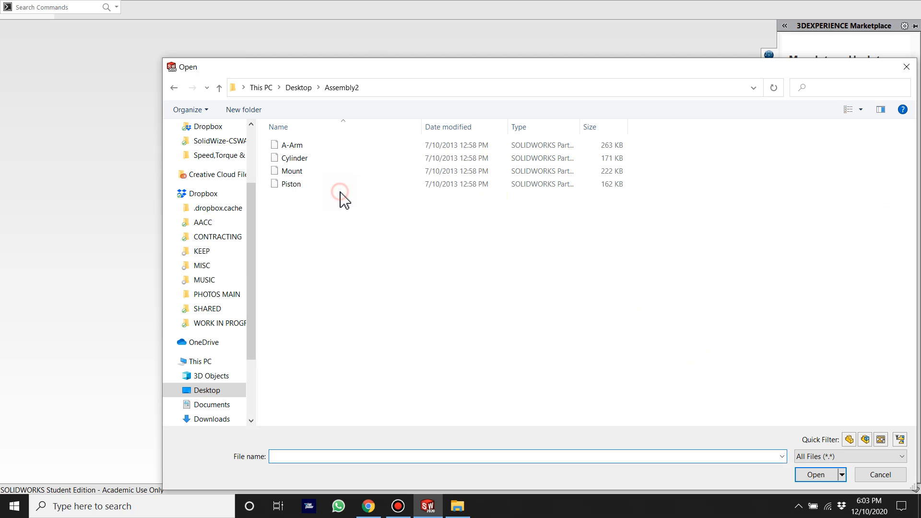
{"action": "right_click", "coordinate": [340, 194]}
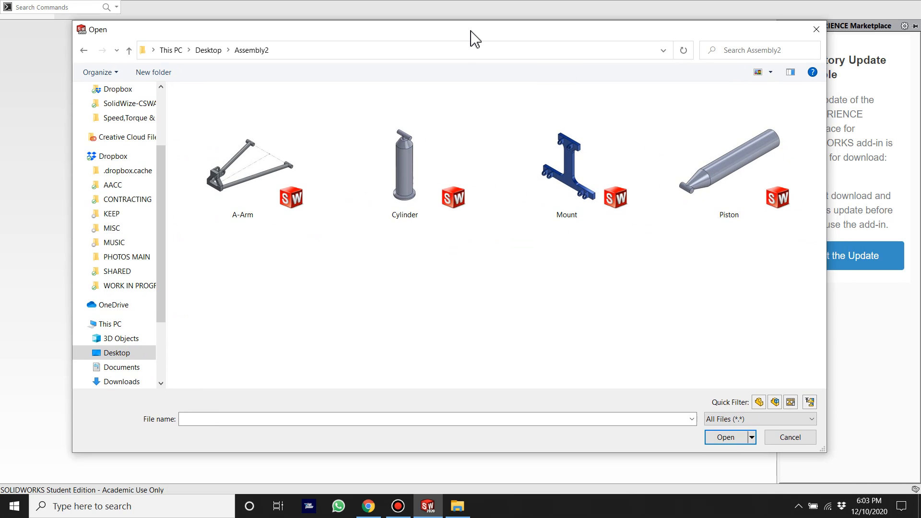
{"action": "mouse_move", "coordinate": [402, 231]}
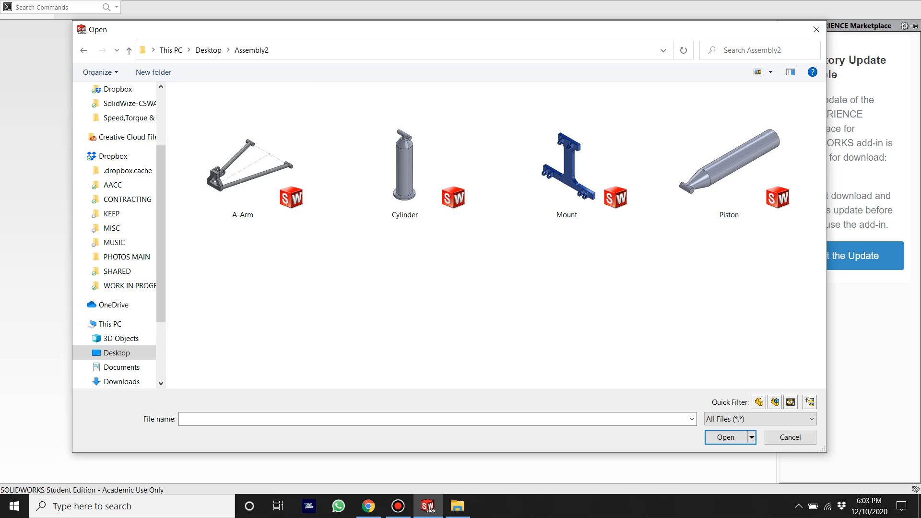
{"action": "mouse_move", "coordinate": [479, 278]}
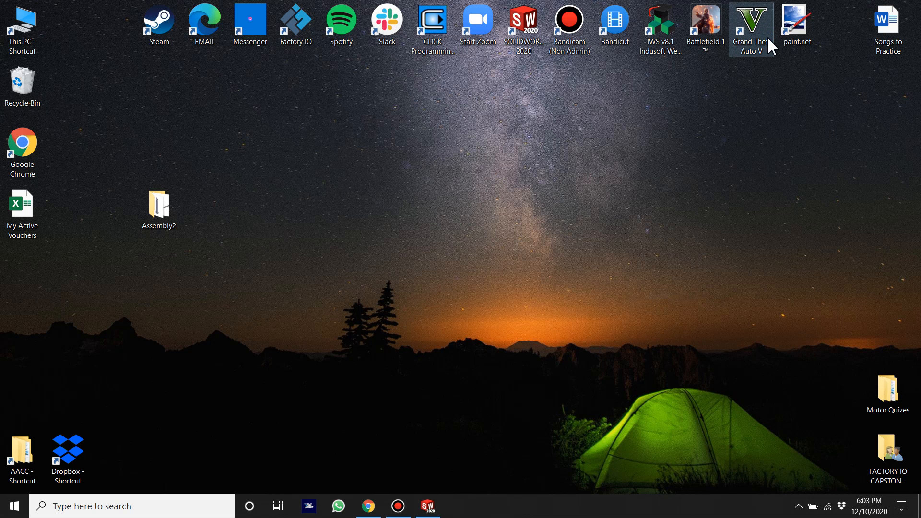
Open the Assembly2 folder from the desktop in File Explorer to list its four part files
{"action": "left_click", "coordinate": [159, 209]}
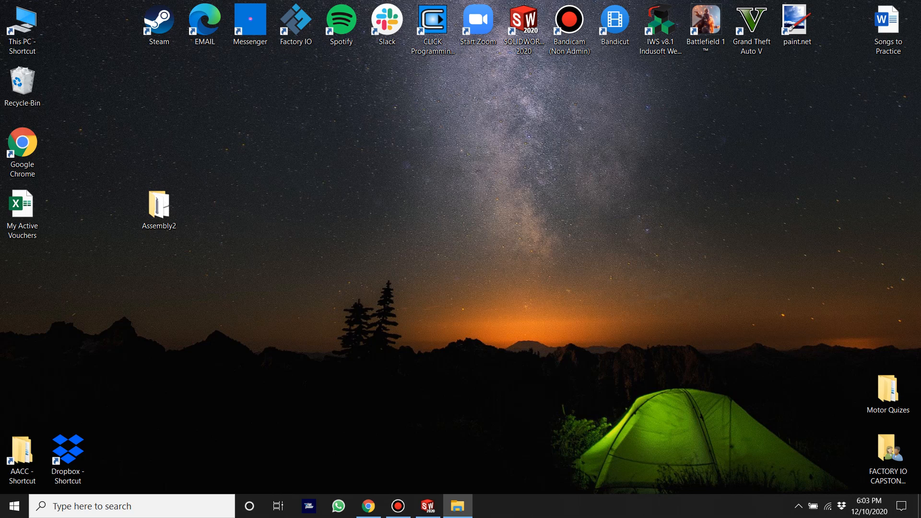
{"action": "double_click", "coordinate": [159, 205]}
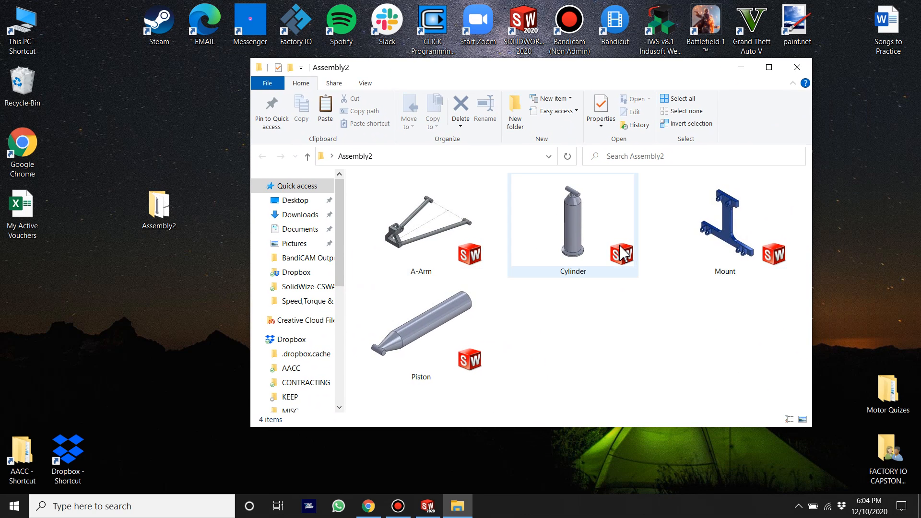
{"action": "mouse_move", "coordinate": [622, 252]}
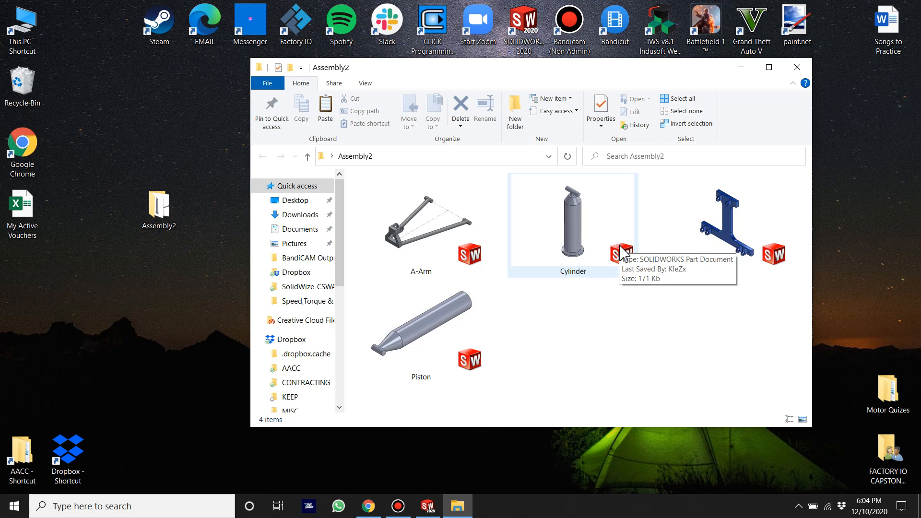
{"action": "mouse_move", "coordinate": [521, 289]}
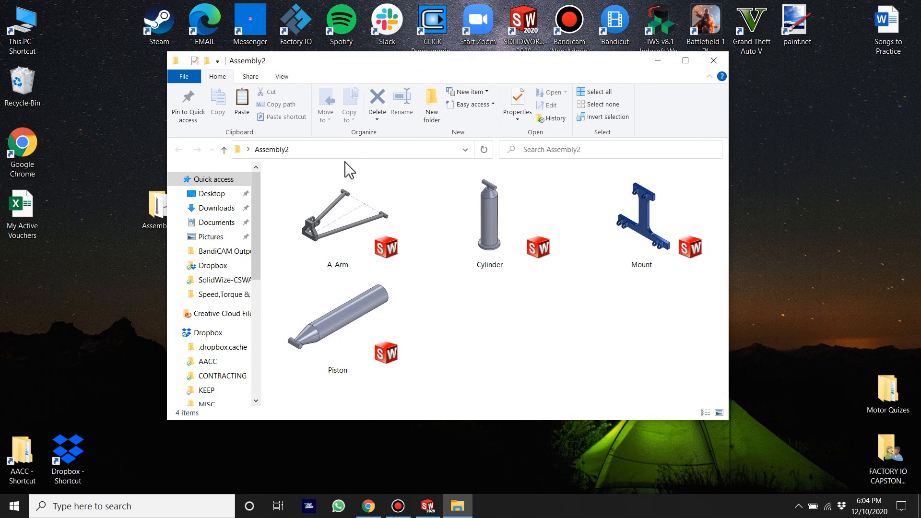
{"action": "mouse_move", "coordinate": [428, 318]}
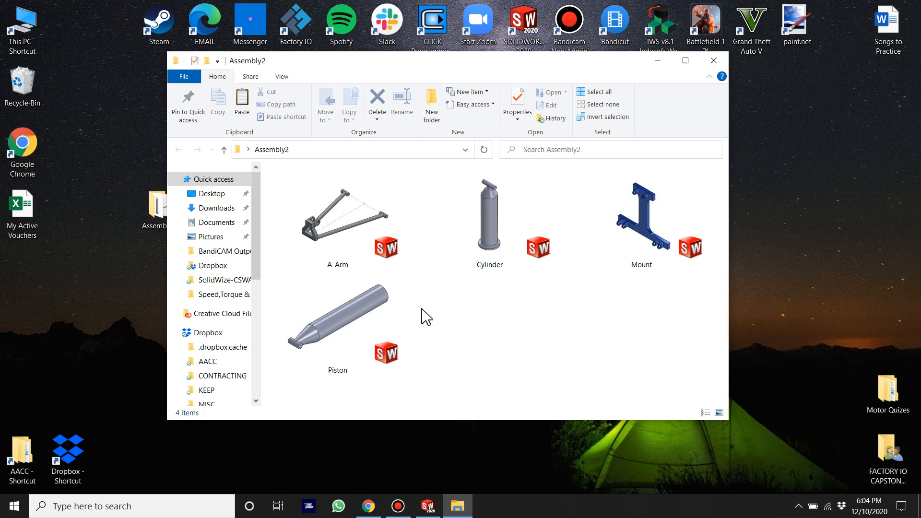
{"action": "left_click", "coordinate": [336, 318]}
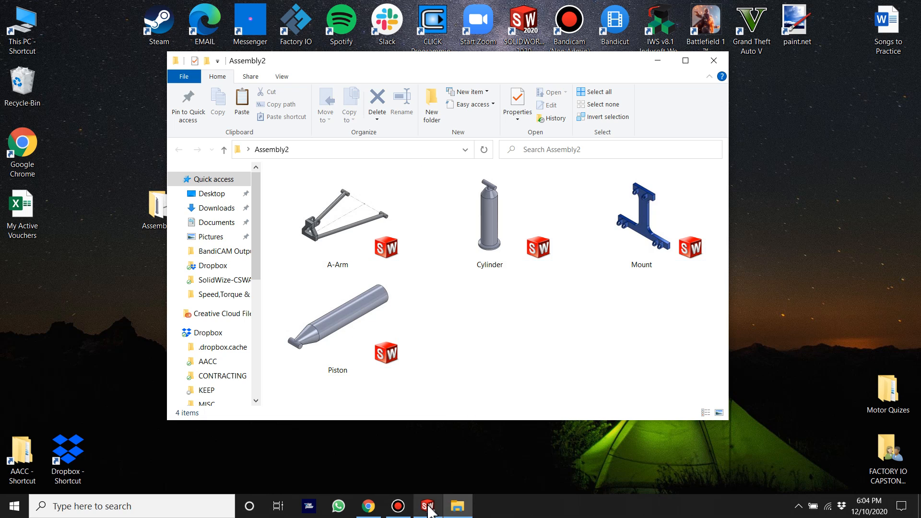
Create a new assembly document Assem1 and set its unit system to MMGS
{"action": "left_click", "coordinate": [427, 506]}
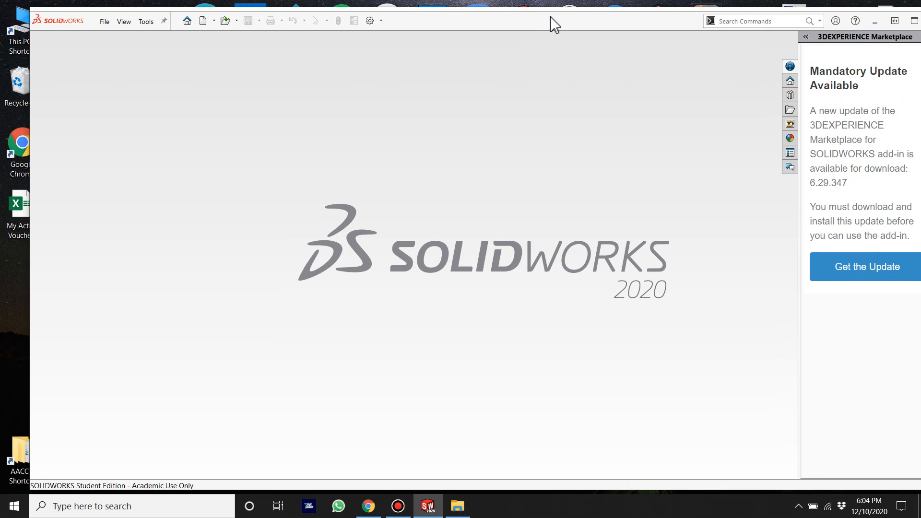
{"action": "left_click", "coordinate": [203, 20]}
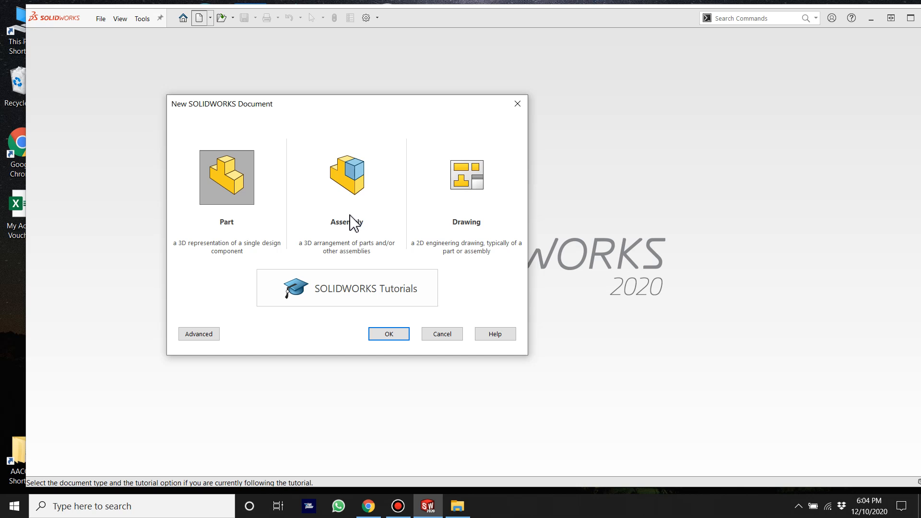
{"action": "left_click", "coordinate": [346, 177]}
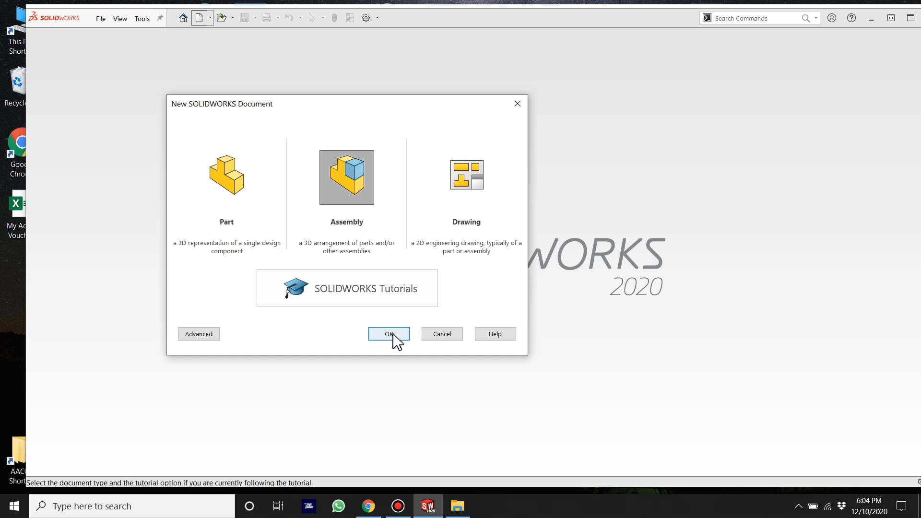
{"action": "left_click", "coordinate": [389, 333]}
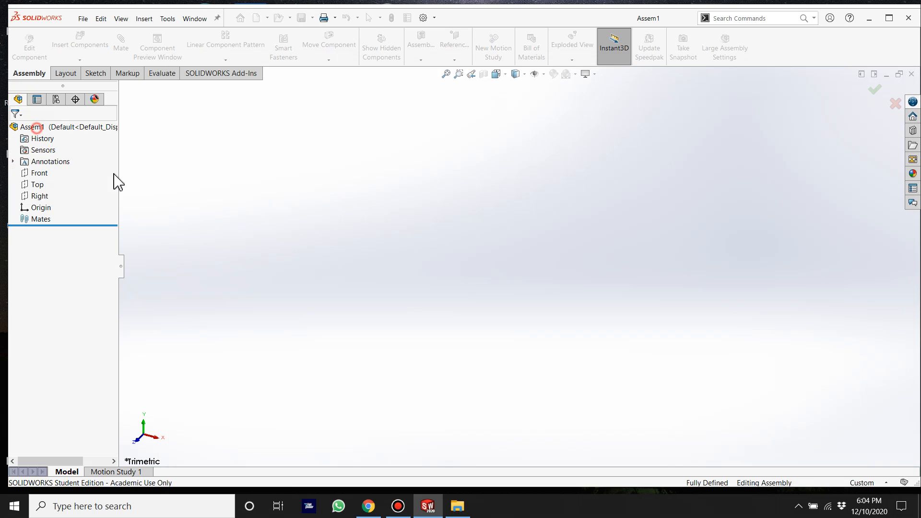
{"action": "left_click", "coordinate": [864, 483]}
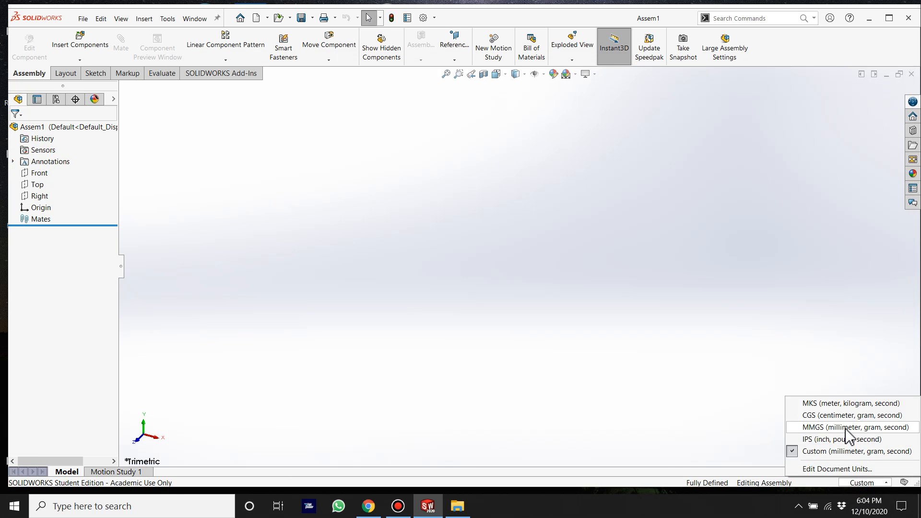
{"action": "left_click", "coordinate": [840, 427]}
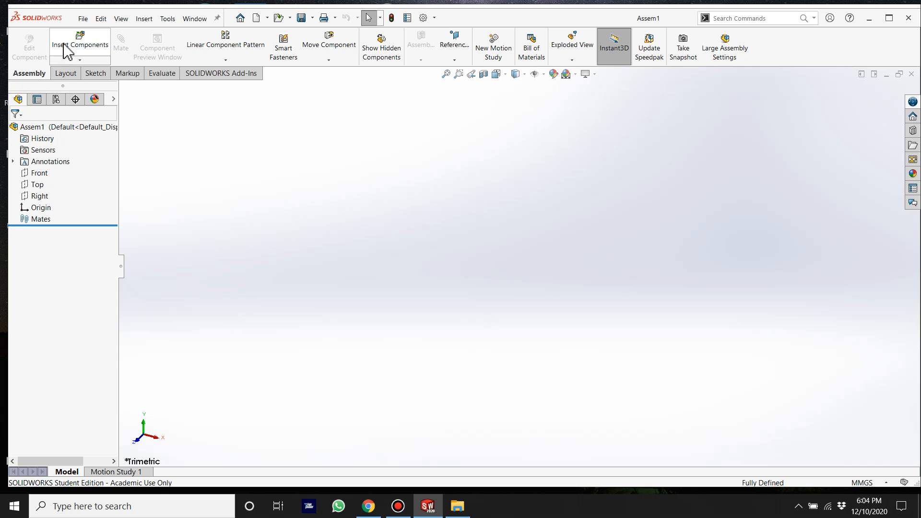
Insert the Mount part from the Assembly2 folder at the assembly origin as the fixed first component
{"action": "left_click", "coordinate": [79, 43]}
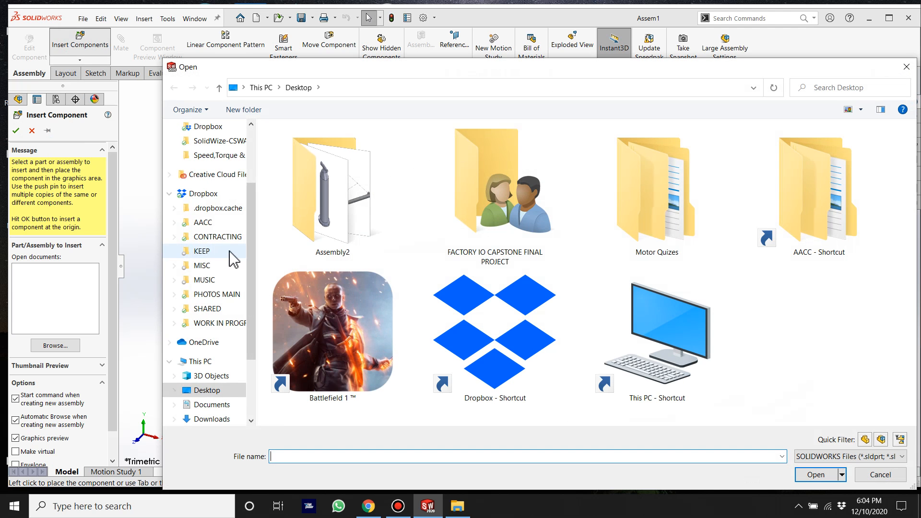
{"action": "left_click", "coordinate": [332, 193]}
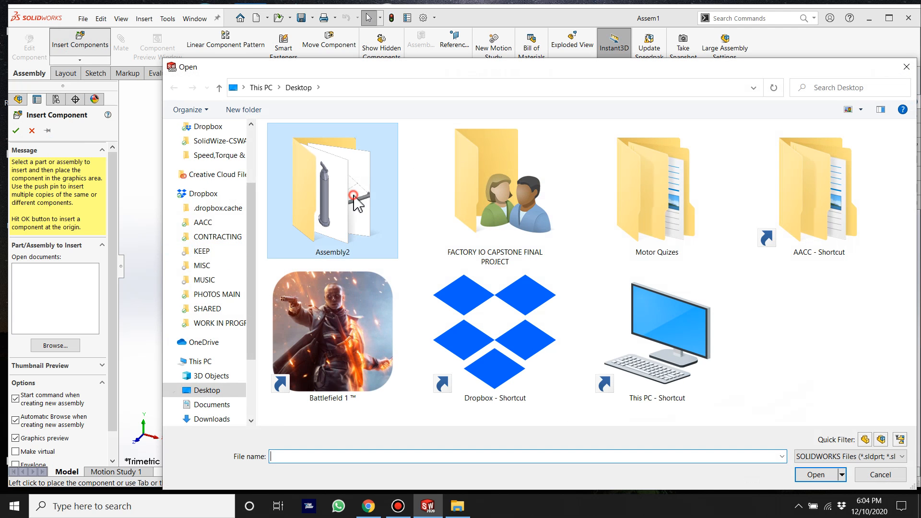
{"action": "double_click", "coordinate": [332, 190]}
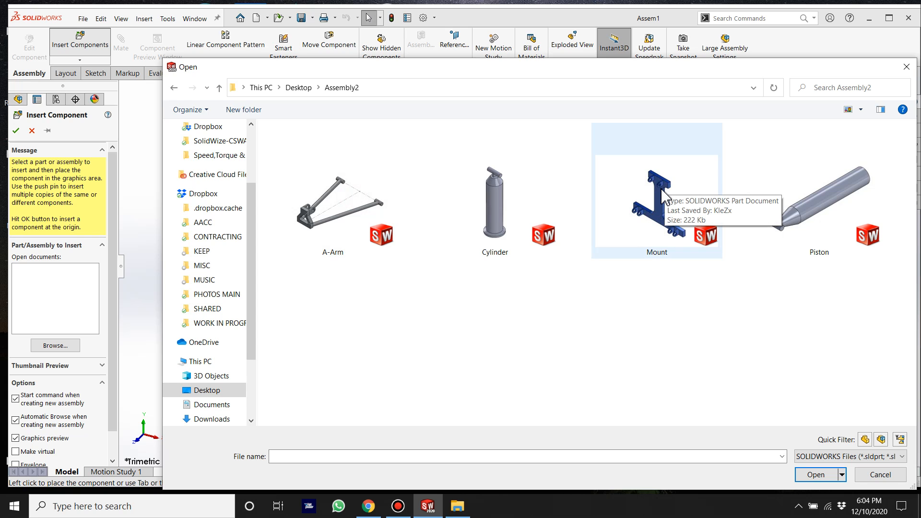
{"action": "mouse_move", "coordinate": [651, 195]}
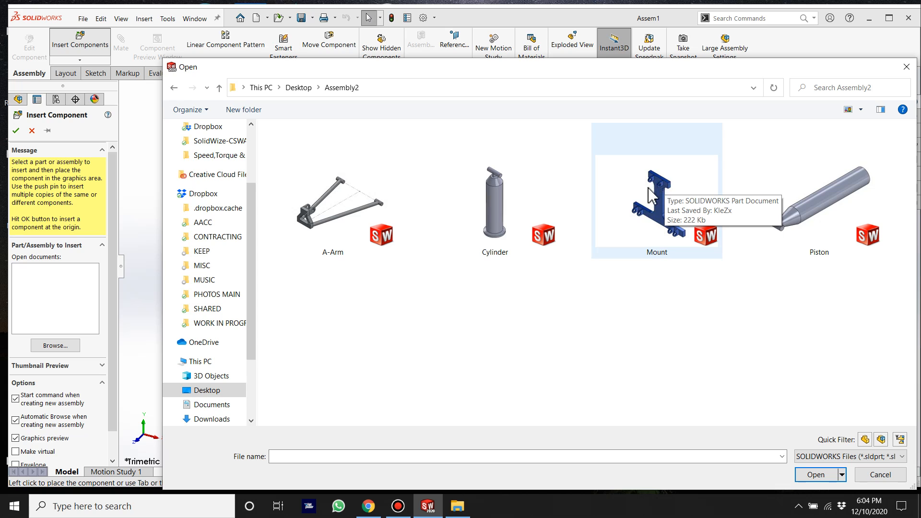
{"action": "mouse_move", "coordinate": [617, 278]}
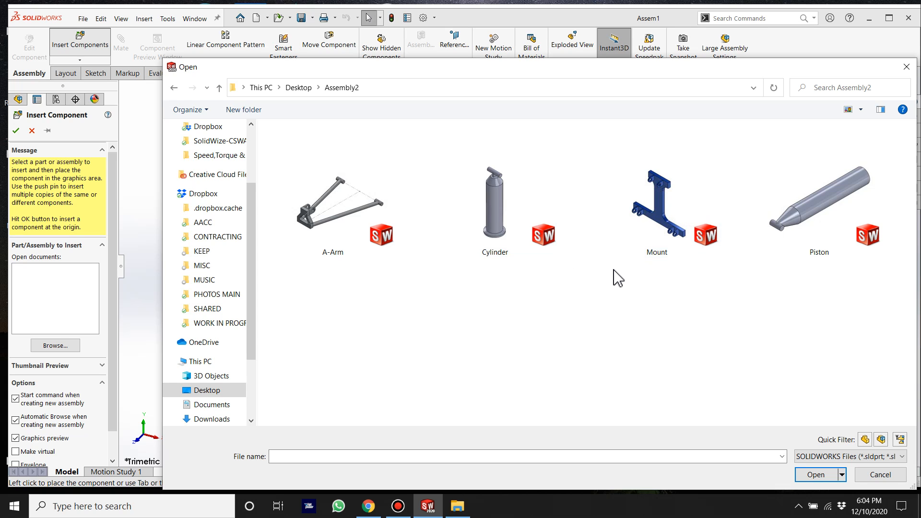
{"action": "left_click", "coordinate": [656, 208]}
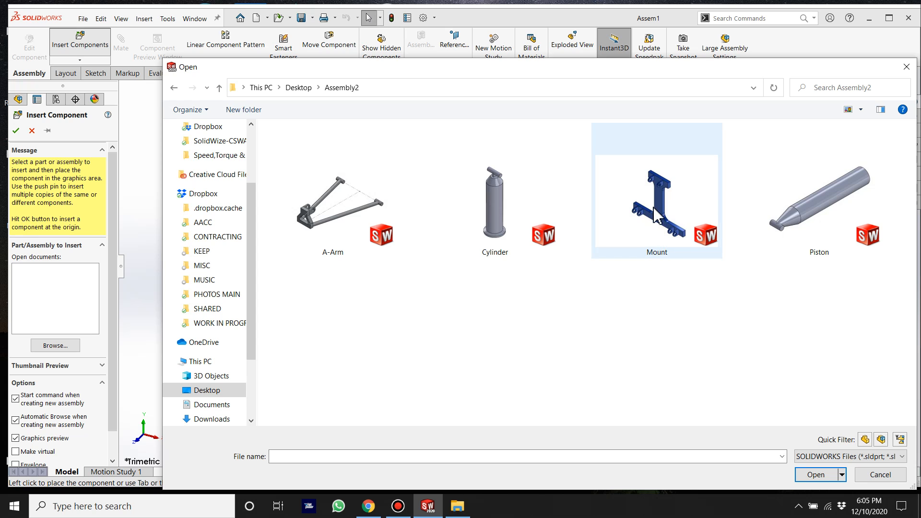
{"action": "mouse_move", "coordinate": [663, 197]}
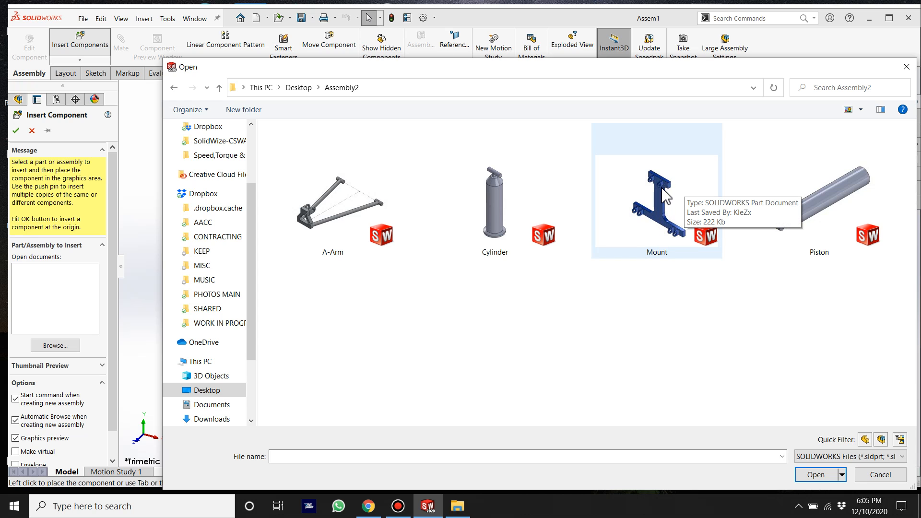
{"action": "double_click", "coordinate": [656, 200]}
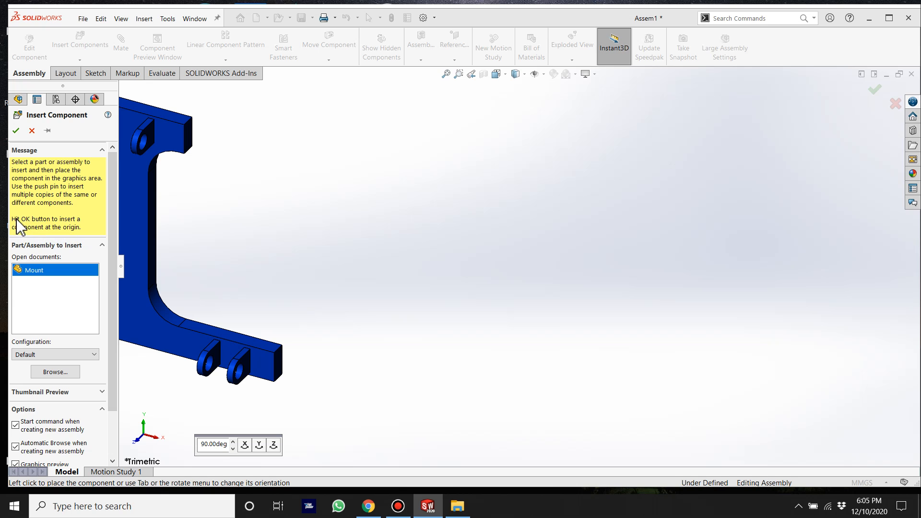
{"action": "mouse_move", "coordinate": [38, 237]}
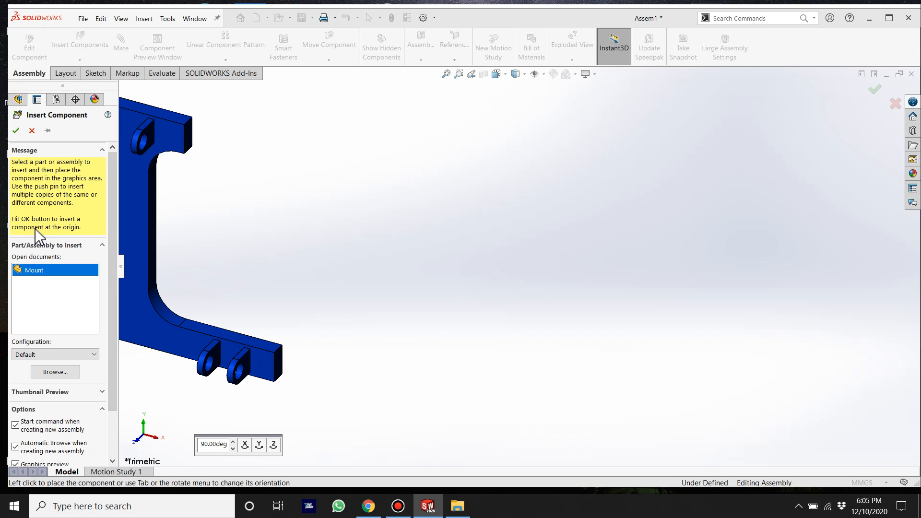
{"action": "mouse_move", "coordinate": [62, 236]}
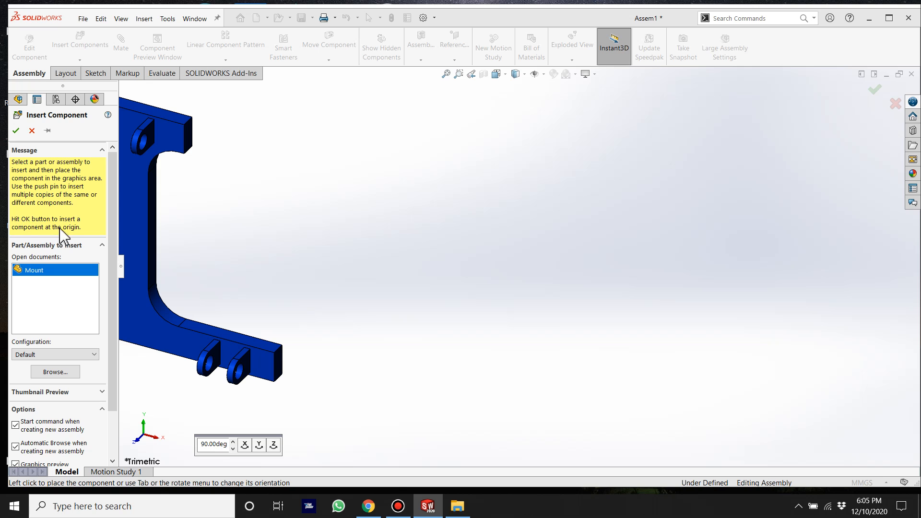
{"action": "left_click", "coordinate": [399, 208]}
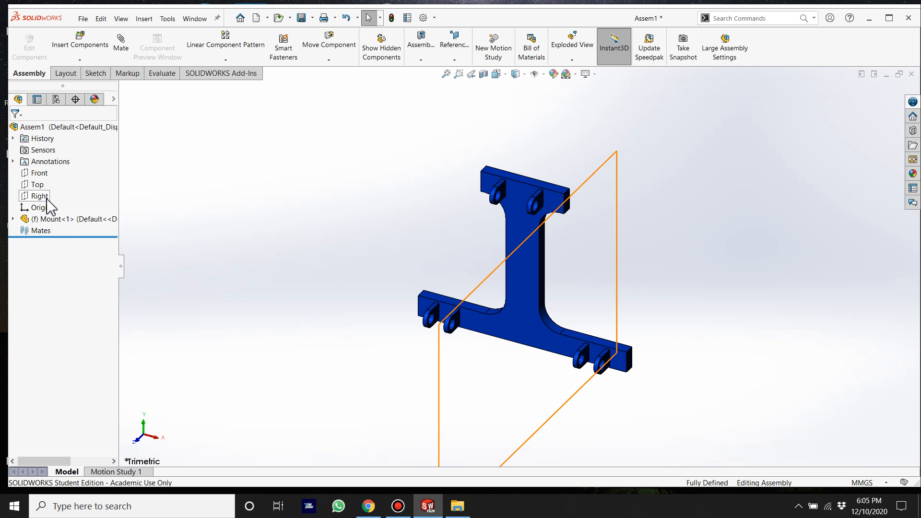
{"action": "left_click", "coordinate": [40, 196]}
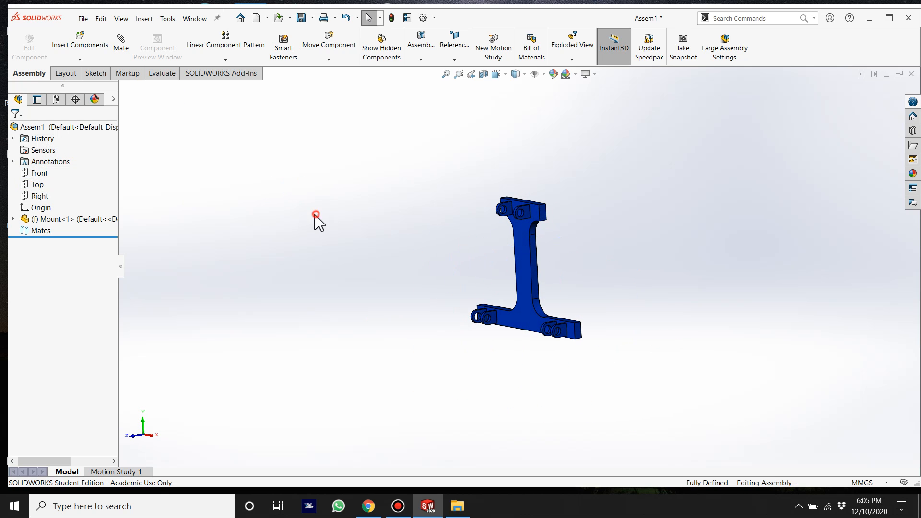
Insert the A-Arm part as a floating component beside the Mount
{"action": "left_click", "coordinate": [80, 44]}
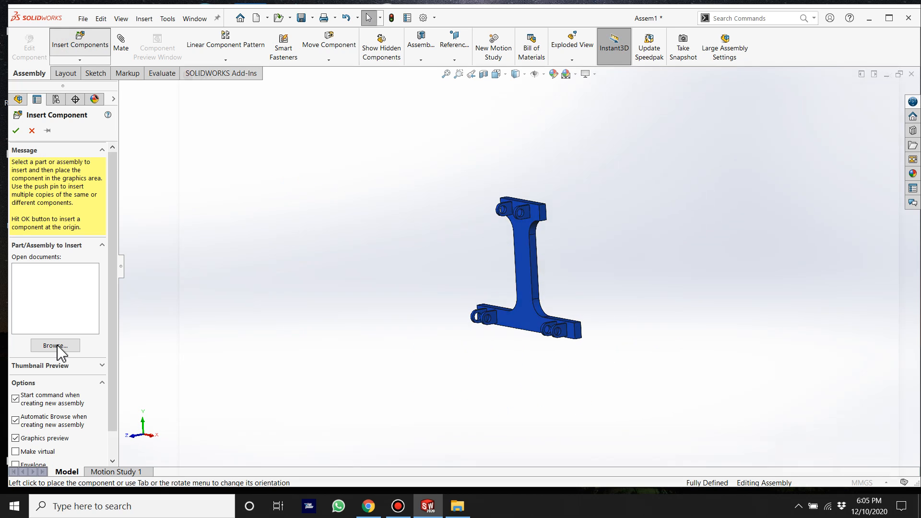
{"action": "left_click", "coordinate": [54, 345]}
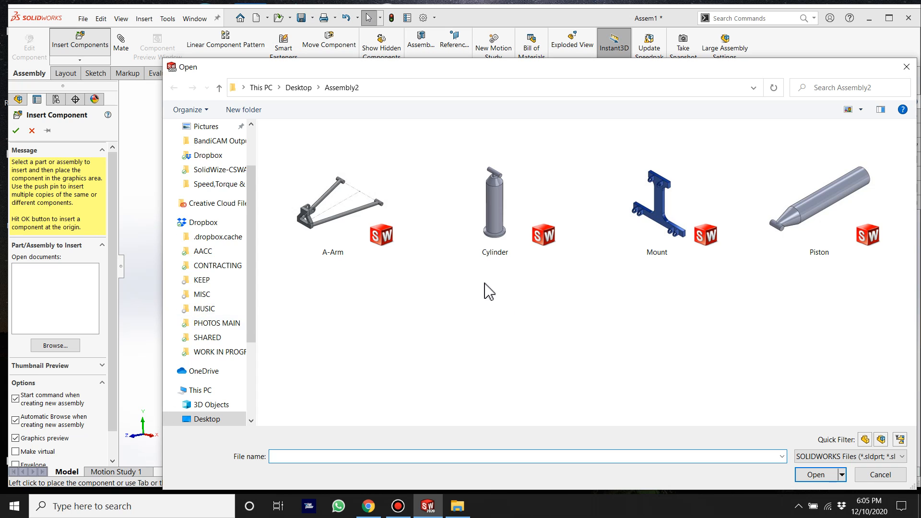
{"action": "double_click", "coordinate": [332, 202]}
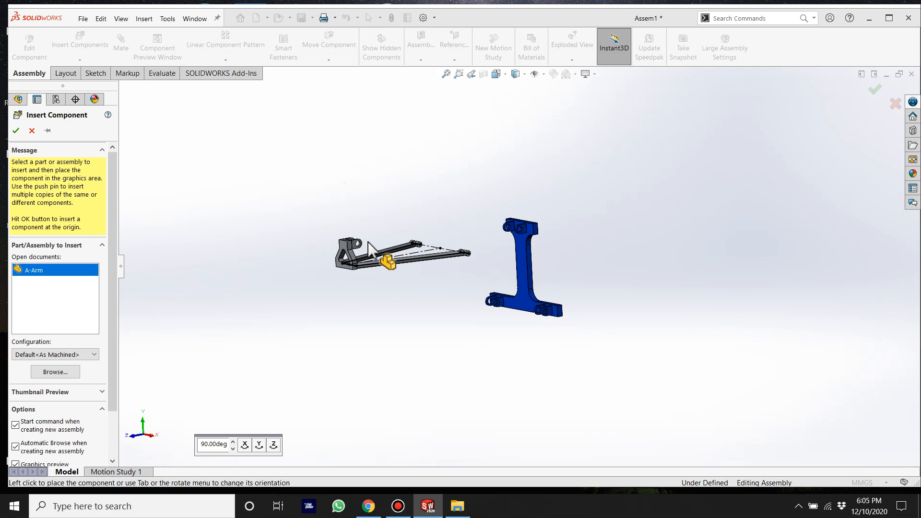
{"action": "left_click", "coordinate": [388, 265]}
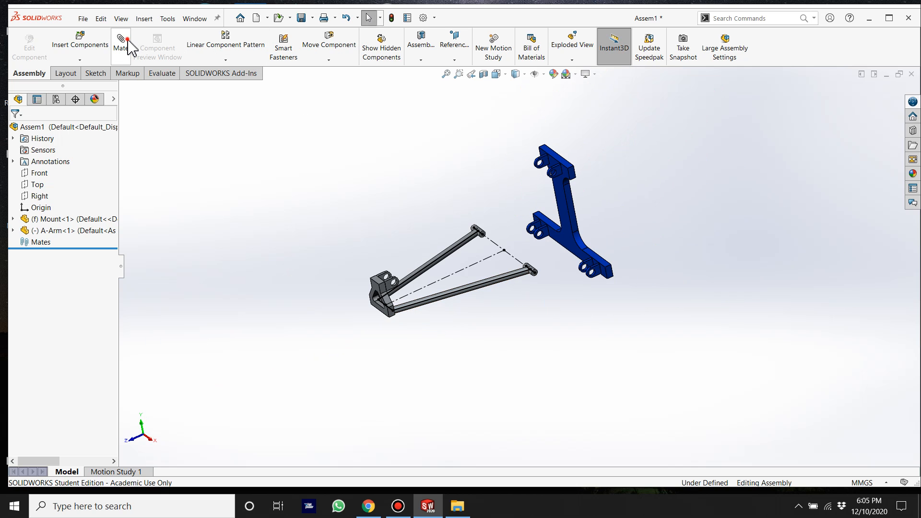
Mate the A-Arm pin into the Mount's lower lugs with concentric and coincident mates
{"action": "left_click", "coordinate": [121, 44]}
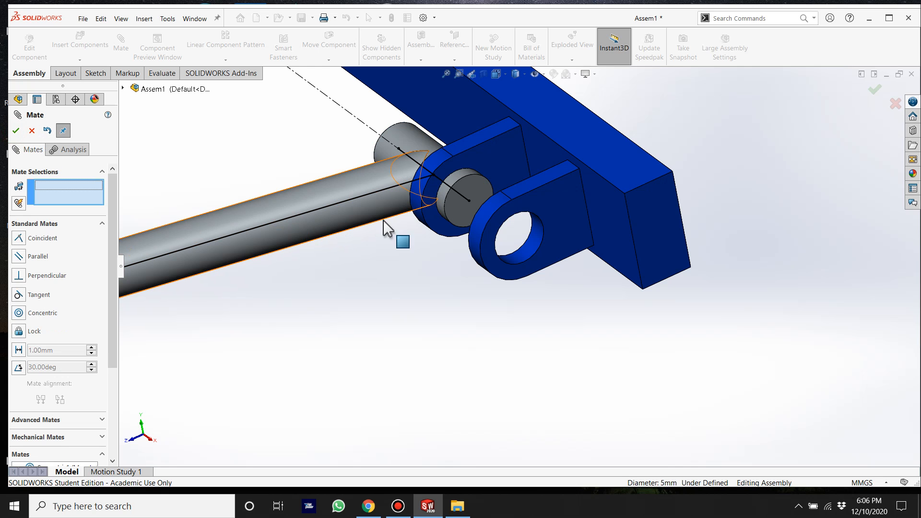
{"action": "left_click", "coordinate": [458, 202]}
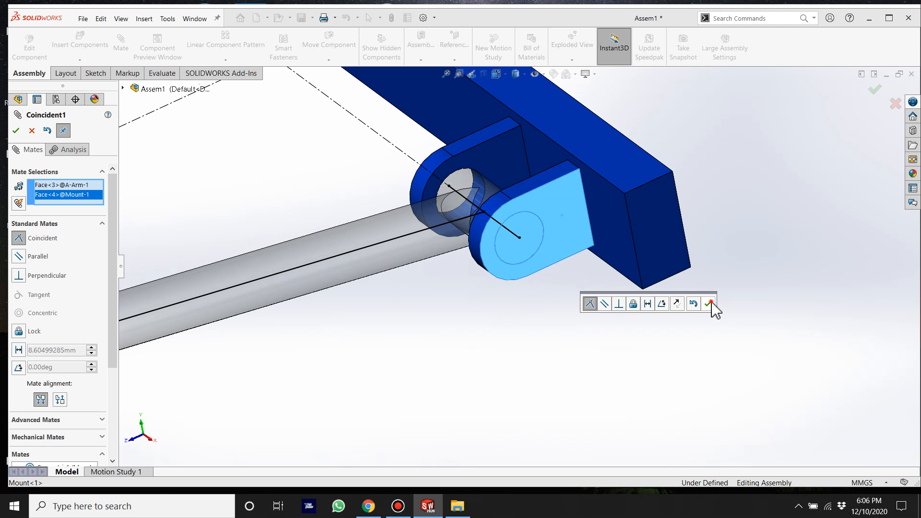
{"action": "left_click", "coordinate": [710, 304]}
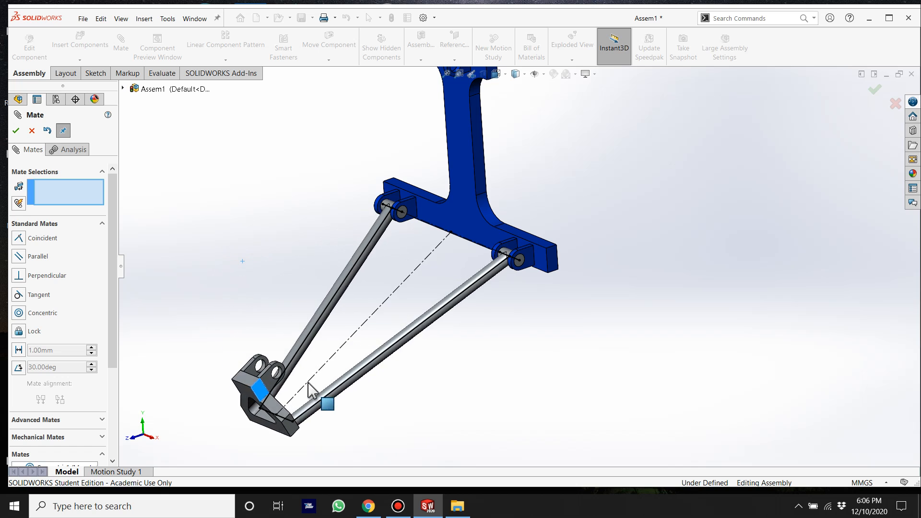
{"action": "left_click_drag", "start_coordinate": [311, 387], "coordinate": [576, 418]}
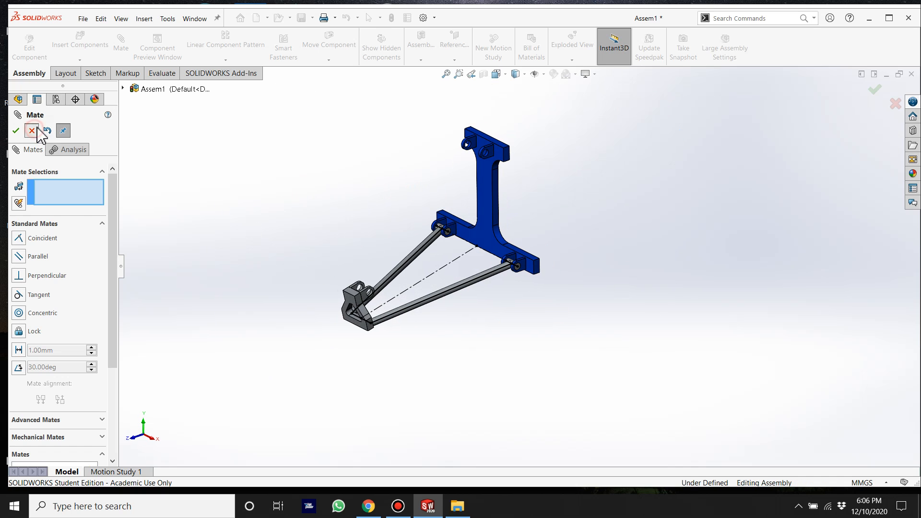
Insert the Cylinder part as a third component alongside the Mount and A-Arm
{"action": "left_click", "coordinate": [80, 44]}
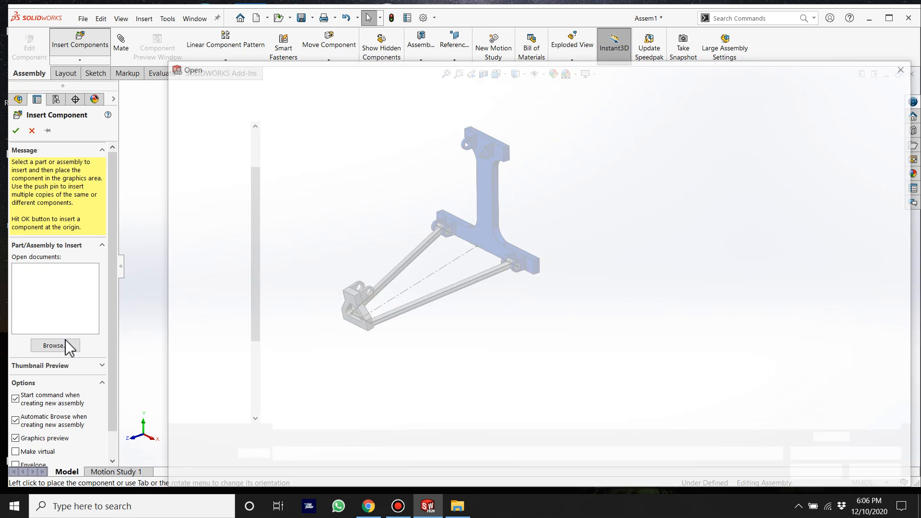
{"action": "left_click", "coordinate": [55, 345]}
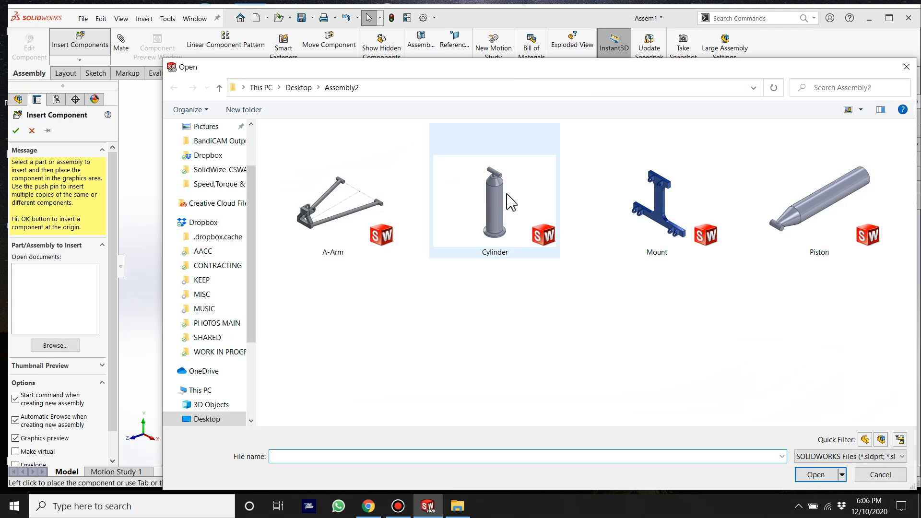
{"action": "double_click", "coordinate": [493, 201]}
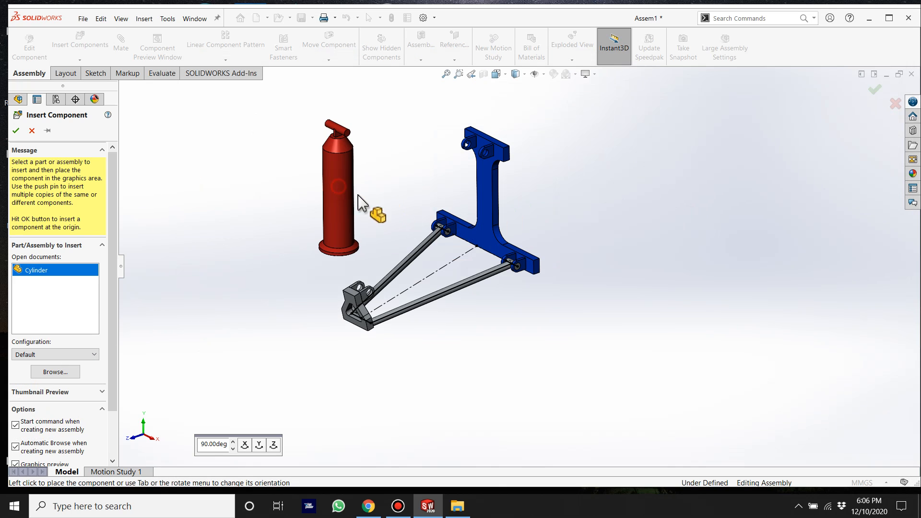
{"action": "left_click", "coordinate": [32, 131]}
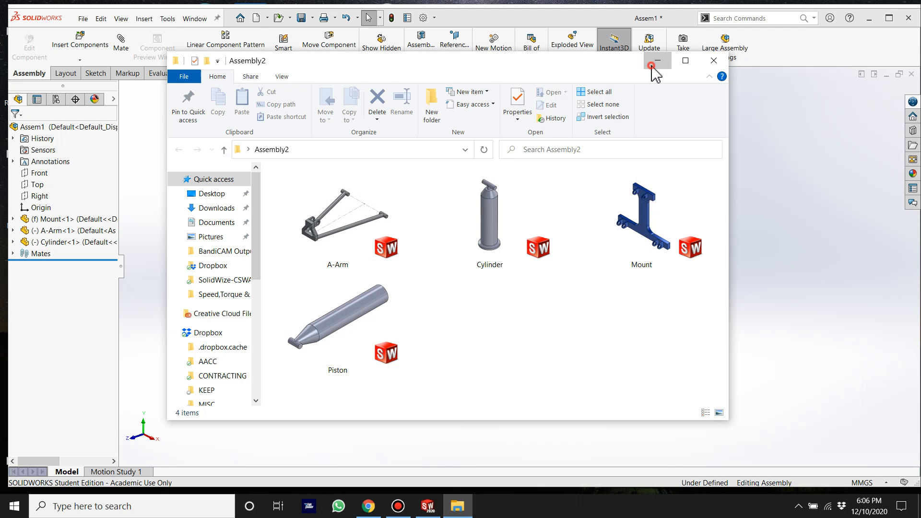
Minimize SOLIDWORKS to show the Assembly2 folder with the CSWA Practice 2013 PDF
{"action": "left_click", "coordinate": [657, 61]}
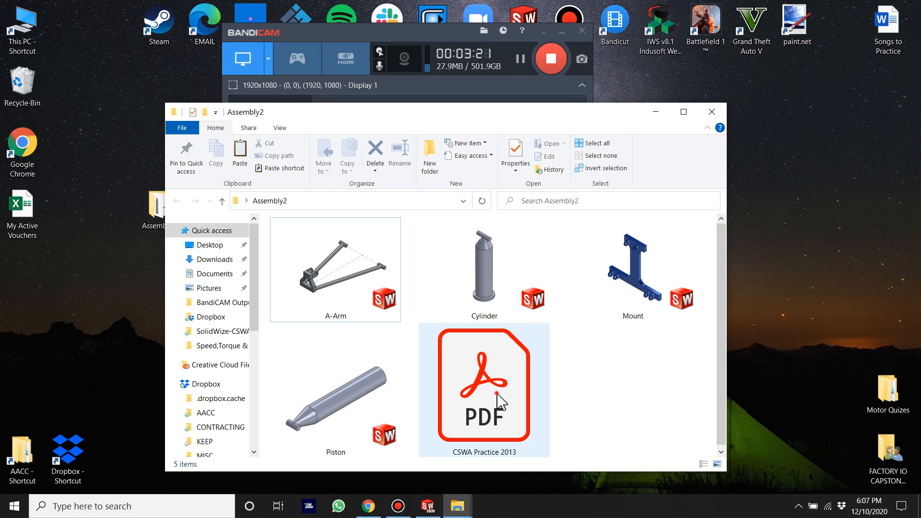
Read Question 10's mate requirements and length X question in the CSWA Practice 2013 PDF
{"action": "double_click", "coordinate": [483, 385]}
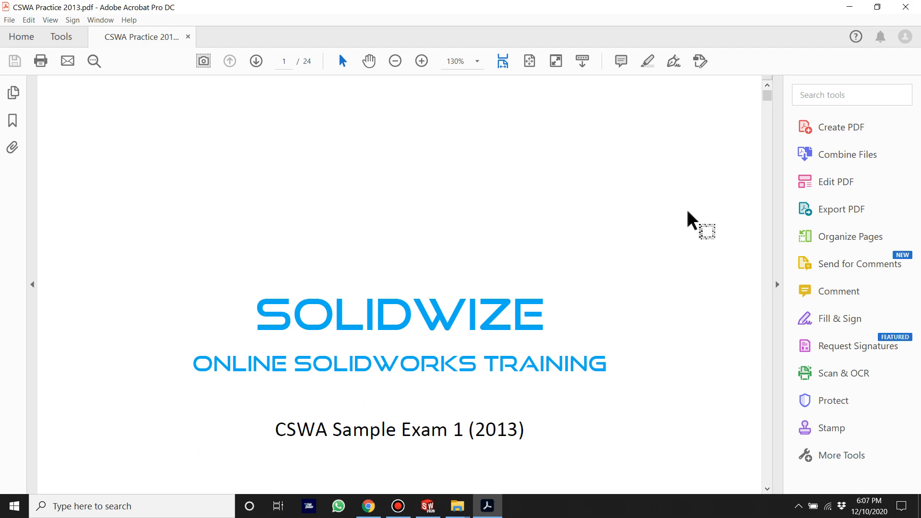
{"action": "scroll", "scroll_direction": "down", "scroll_amount": 3}
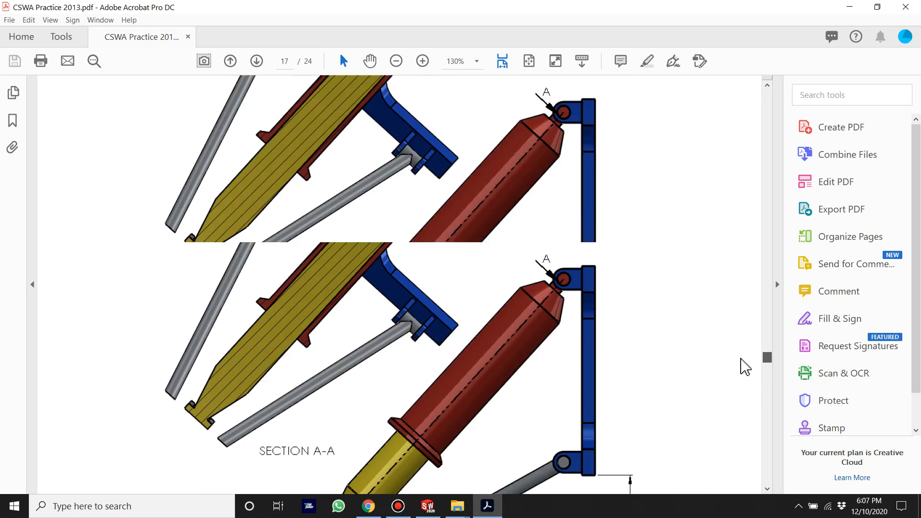
{"action": "scroll", "scroll_direction": "down", "scroll_amount": 3}
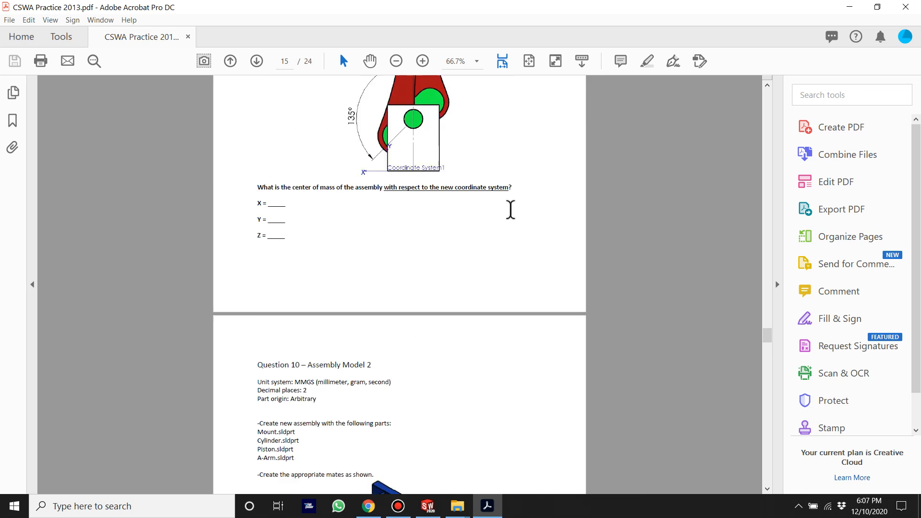
{"action": "scroll", "scroll_direction": "down", "scroll_amount": 3}
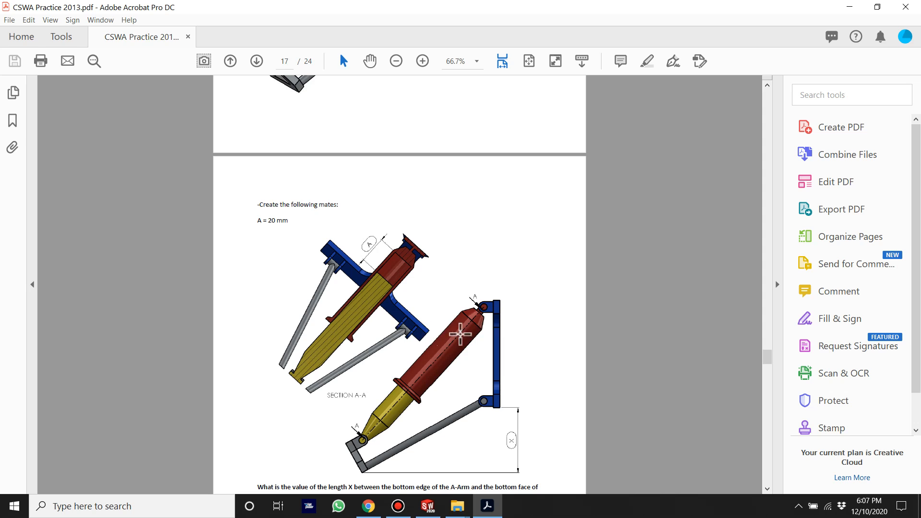
{"action": "scroll", "scroll_direction": "down", "scroll_amount": 3}
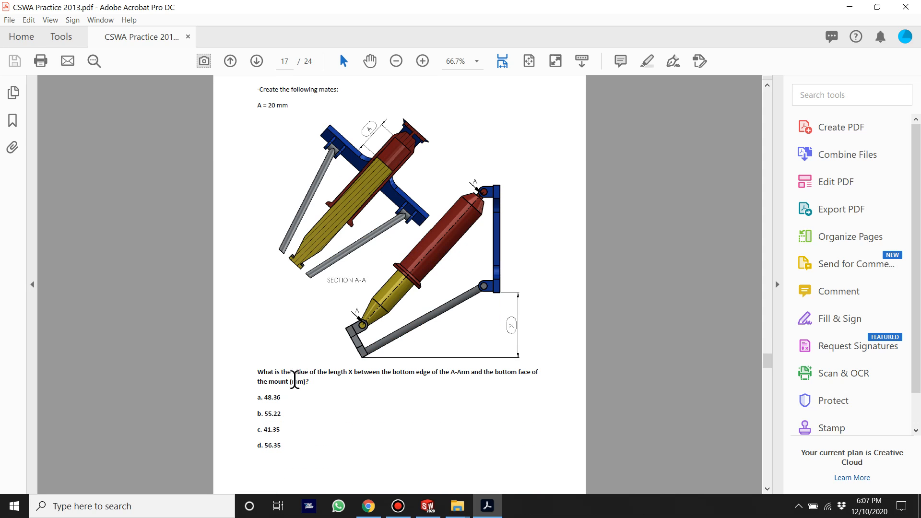
{"action": "scroll", "scroll_direction": "down", "scroll_amount": 3}
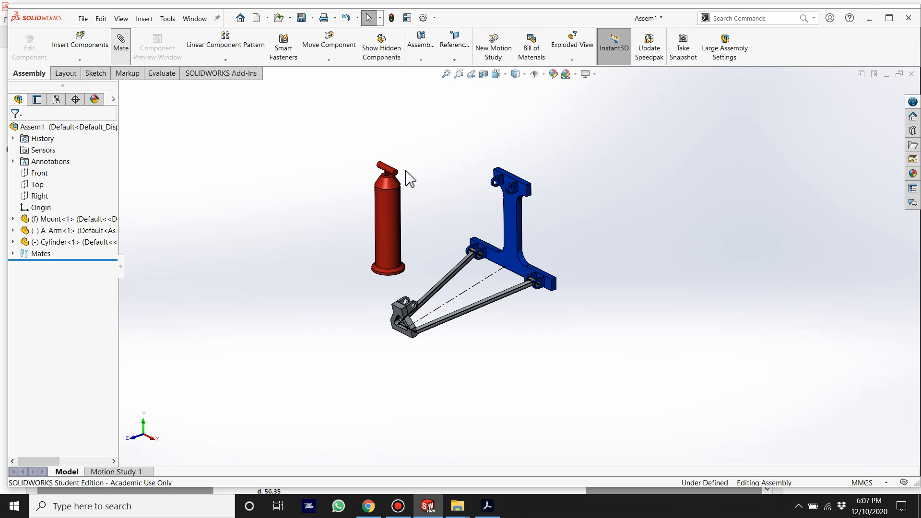
Mate the Cylinder's top pin concentric and coincident into the Mount's upper lug hole
{"action": "left_click", "coordinate": [121, 41]}
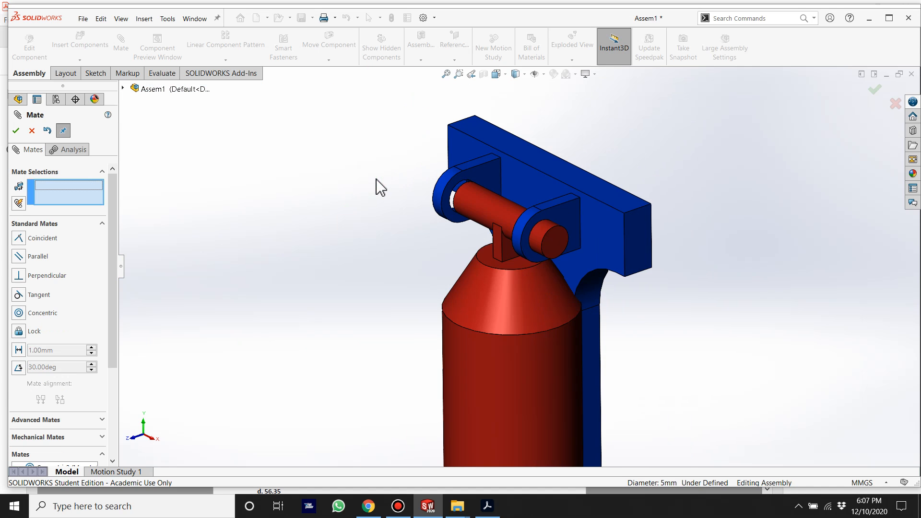
{"action": "left_click", "coordinate": [562, 258]}
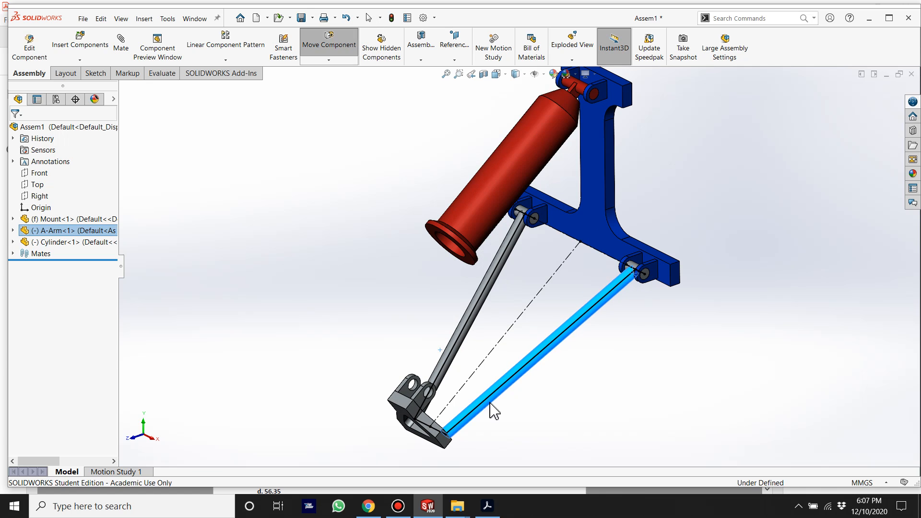
Insert the Piston part as a fourth, unmated component beside the Cylinder
{"action": "left_click", "coordinate": [79, 44]}
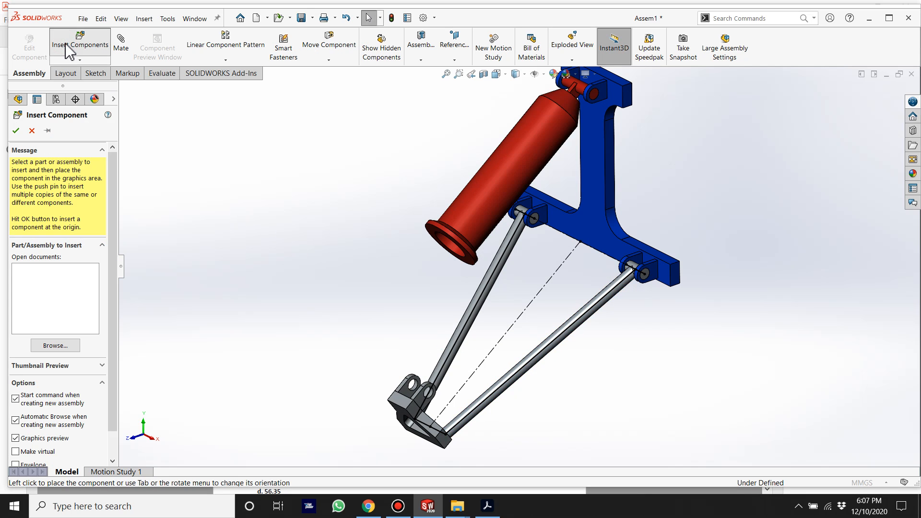
{"action": "left_click", "coordinate": [54, 346]}
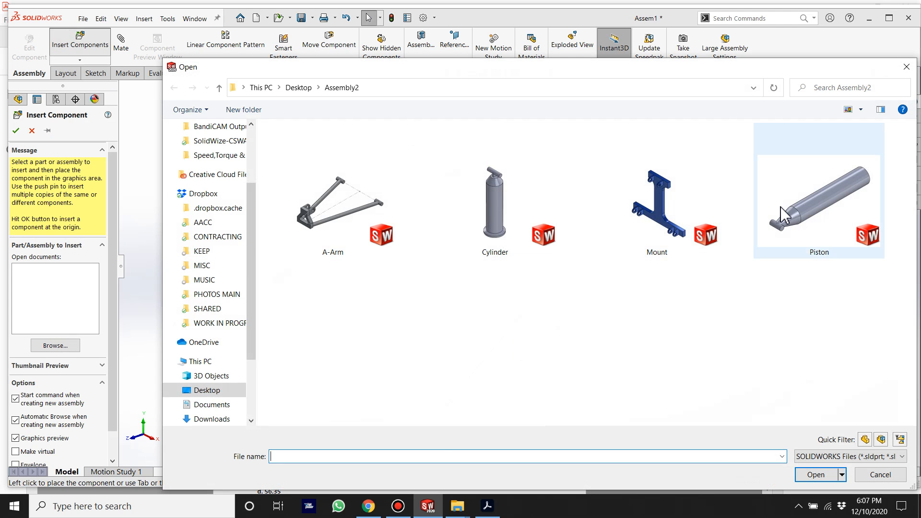
{"action": "double_click", "coordinate": [819, 202]}
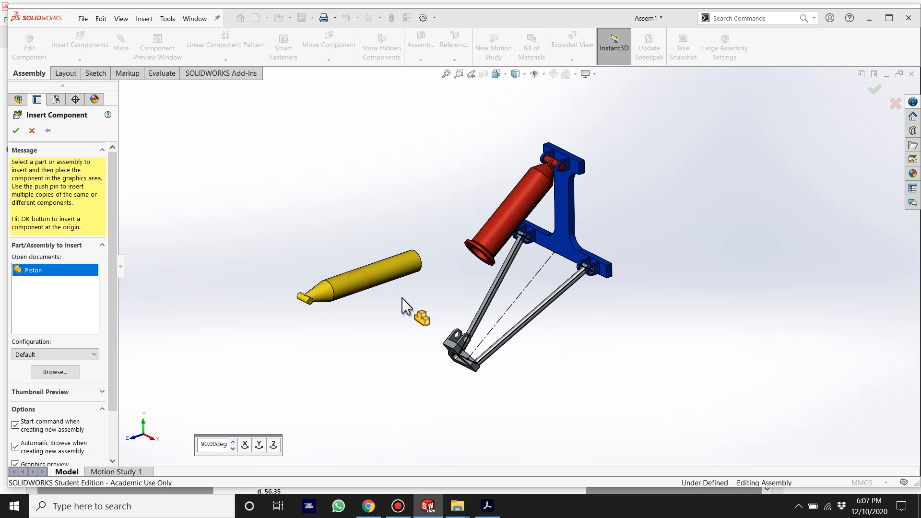
{"action": "left_click", "coordinate": [362, 276]}
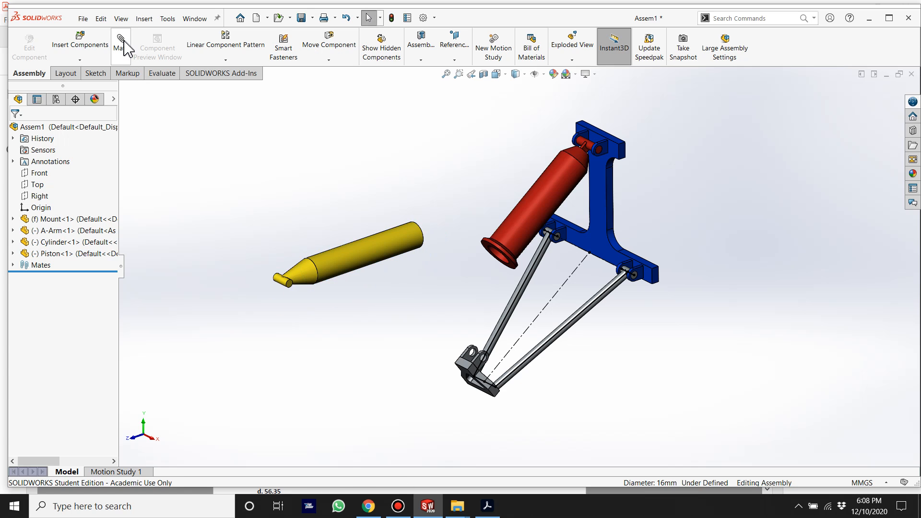
Add a Concentric mate between the Piston and Cylinder cylindrical faces
{"action": "left_click", "coordinate": [120, 44]}
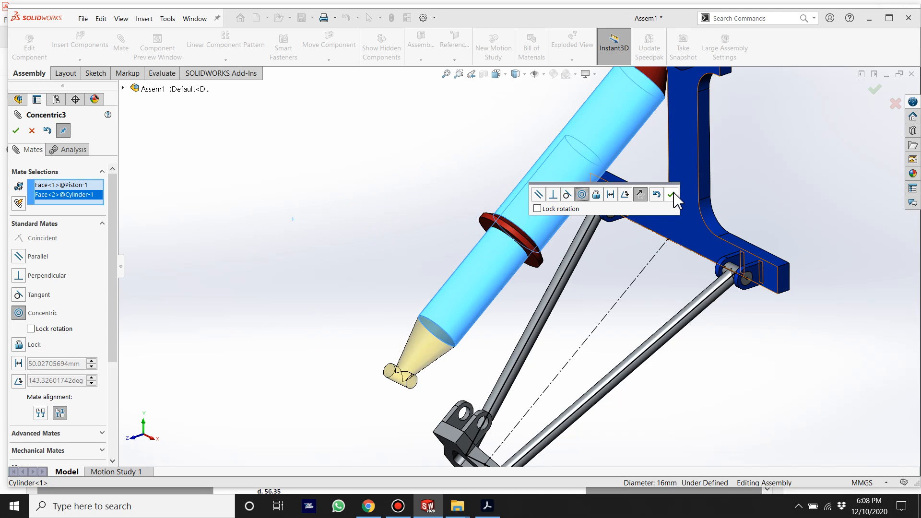
{"action": "left_click", "coordinate": [675, 194]}
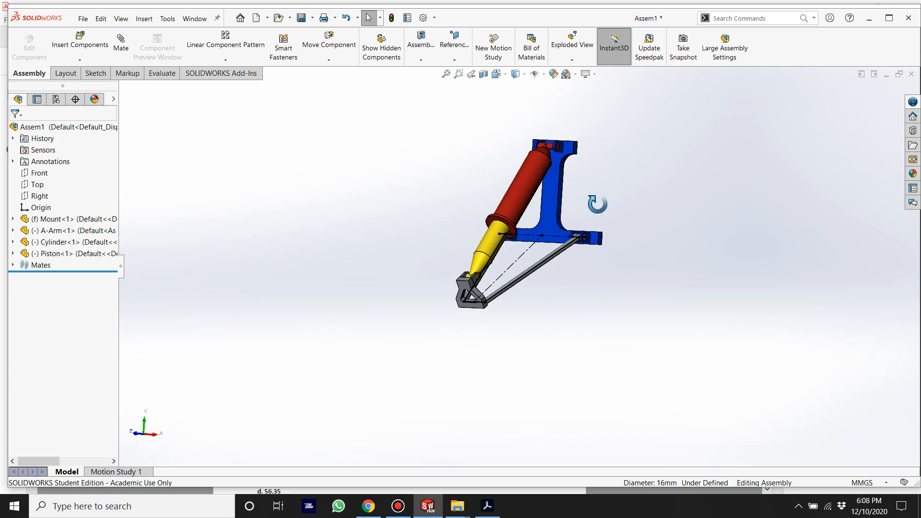
Create a Section View on the Right plane exposing the Piston in the Cylinder bore
{"action": "left_click", "coordinate": [38, 196]}
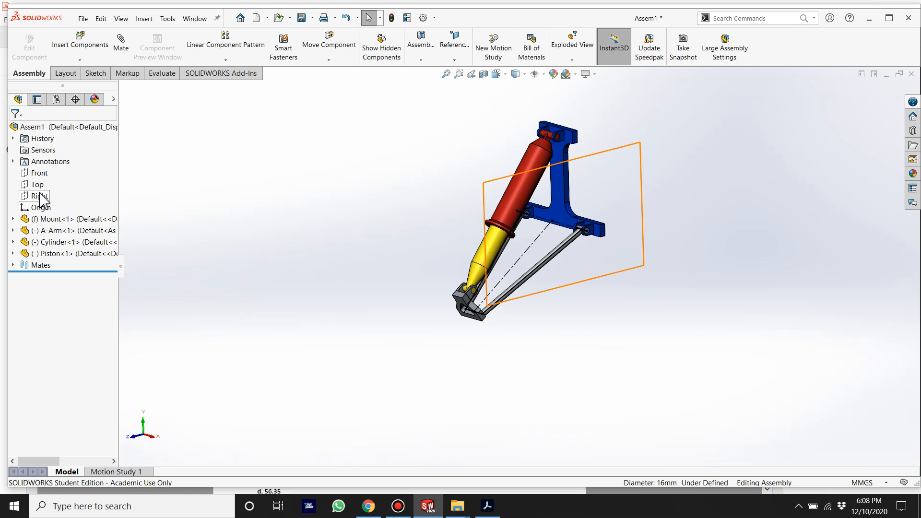
{"action": "left_click", "coordinate": [38, 196]}
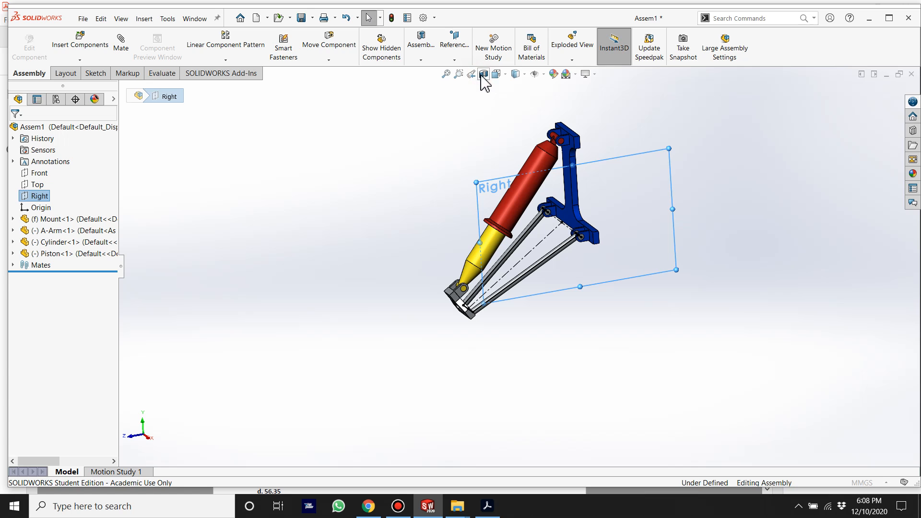
{"action": "left_click", "coordinate": [482, 74]}
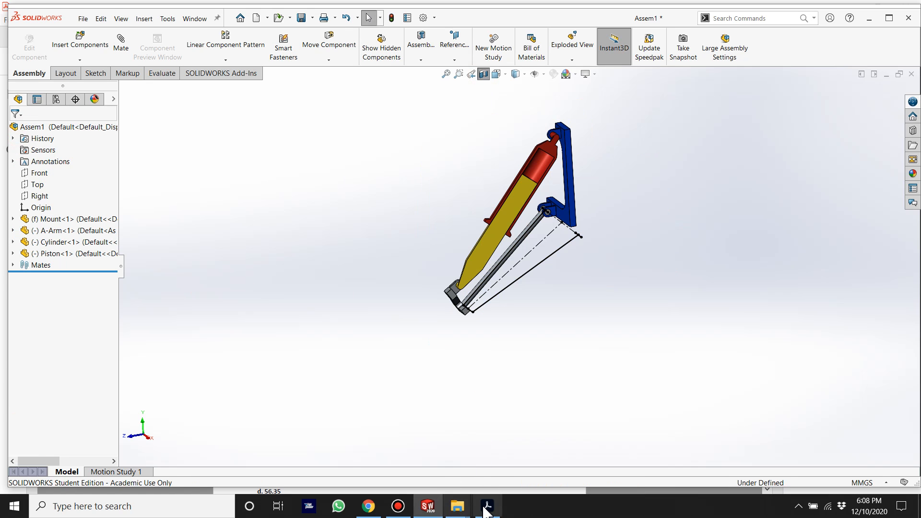
{"action": "left_click", "coordinate": [488, 506]}
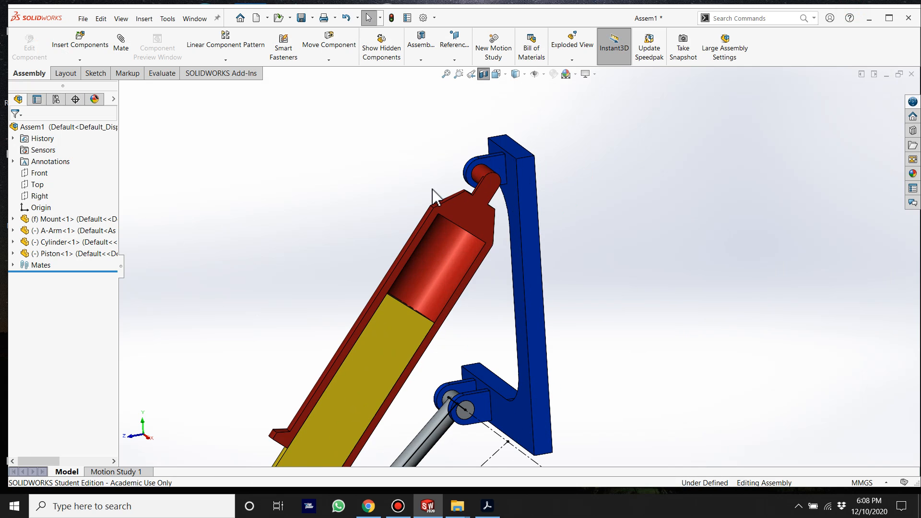
Add a Distance mate between the Cylinder inner face and the Piston end face
{"action": "left_click", "coordinate": [121, 46]}
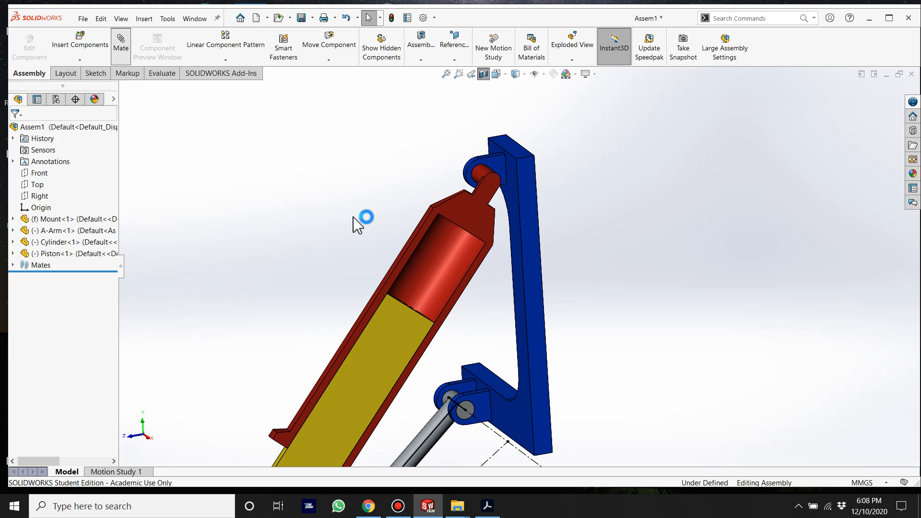
{"action": "left_click", "coordinate": [121, 46]}
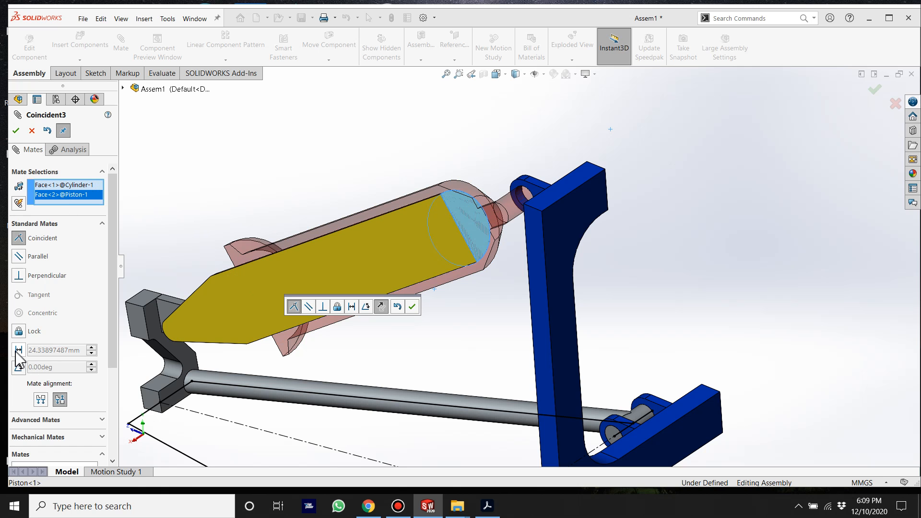
{"action": "left_click", "coordinate": [53, 350]}
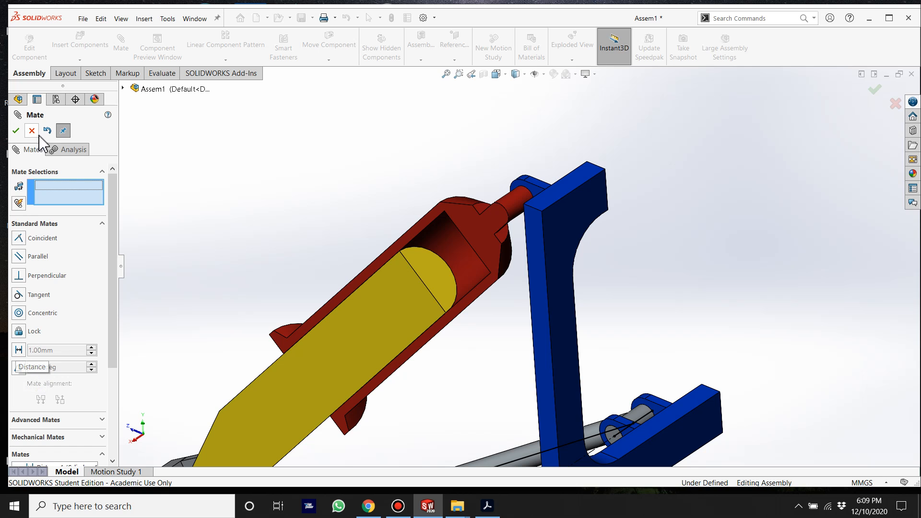
{"action": "left_click", "coordinate": [31, 131]}
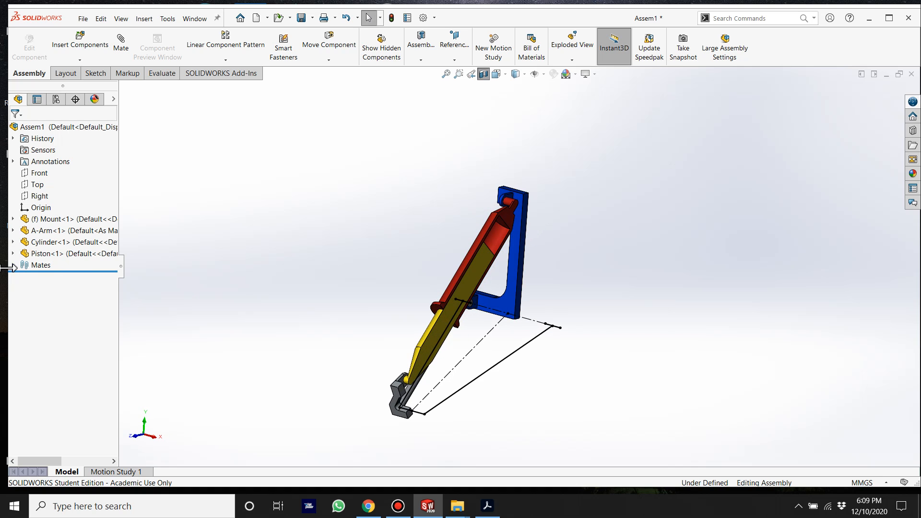
Measure A-Arm bottom edge to Mount bottom face, 48.36 mm, then return to the PDF
{"action": "left_click", "coordinate": [13, 265]}
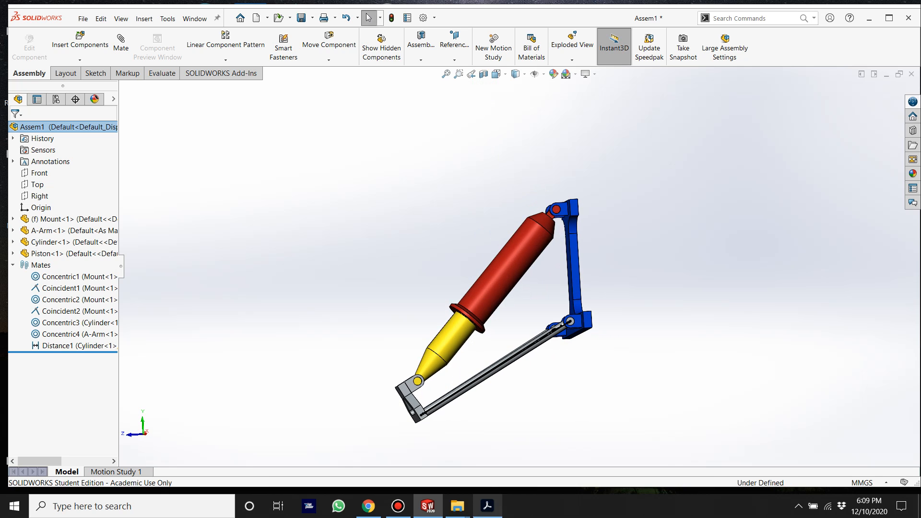
{"action": "left_click", "coordinate": [488, 505]}
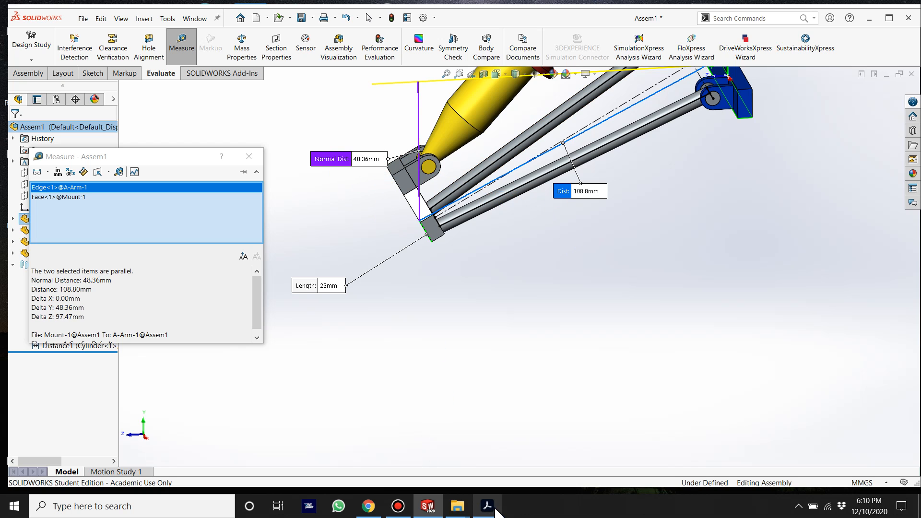
{"action": "left_click", "coordinate": [487, 506]}
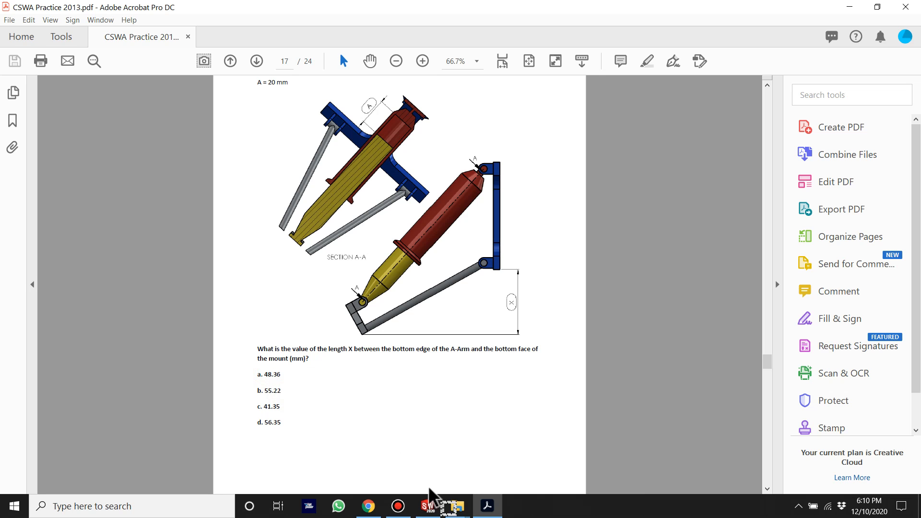
Scroll to Question 11 asking to change distance mate A to 5 mm
{"action": "scroll", "scroll_direction": "down", "scroll_amount": 3}
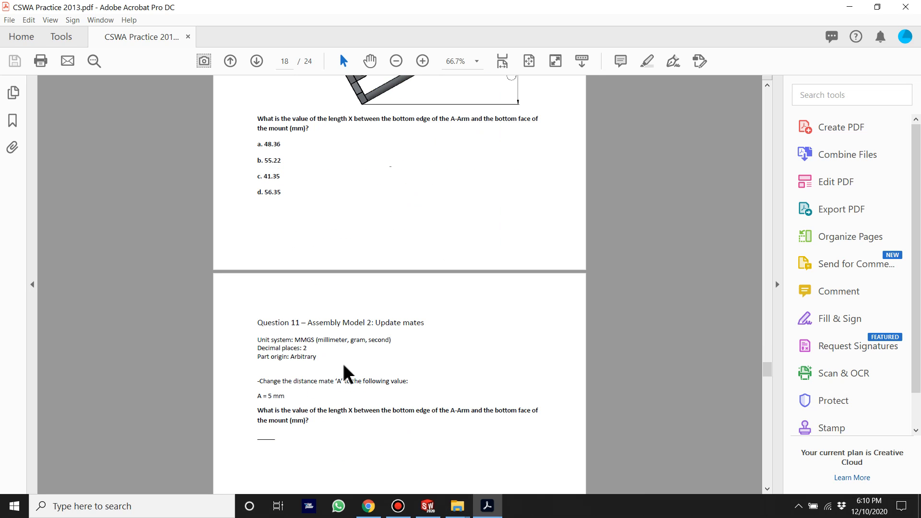
{"action": "mouse_move", "coordinate": [361, 381]}
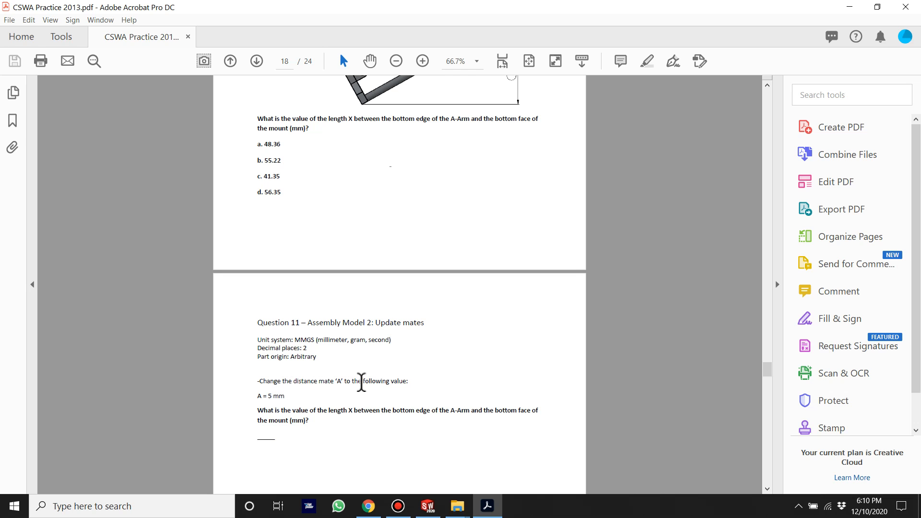
{"action": "mouse_move", "coordinate": [291, 400]}
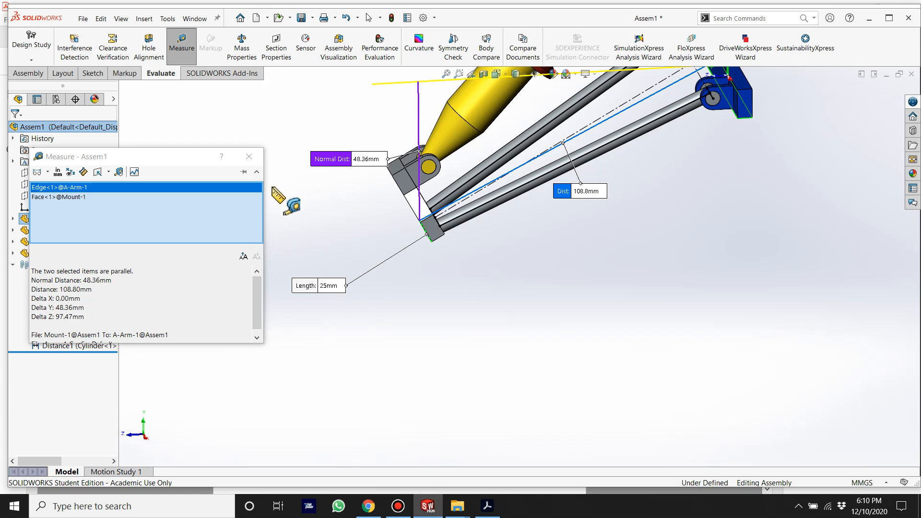
Close the Measure results and review Distance1 via Edit Feature, leaving it at 20 mm
{"action": "left_click", "coordinate": [247, 156]}
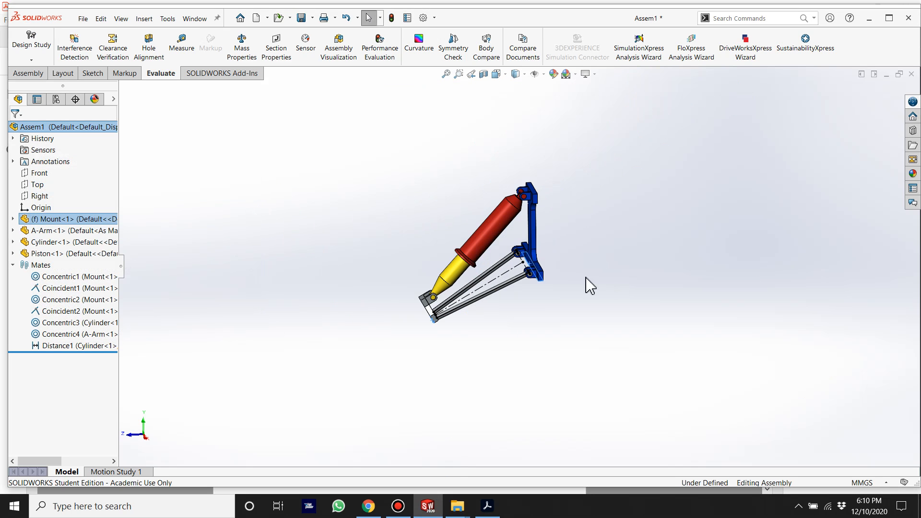
{"action": "right_click", "coordinate": [54, 346]}
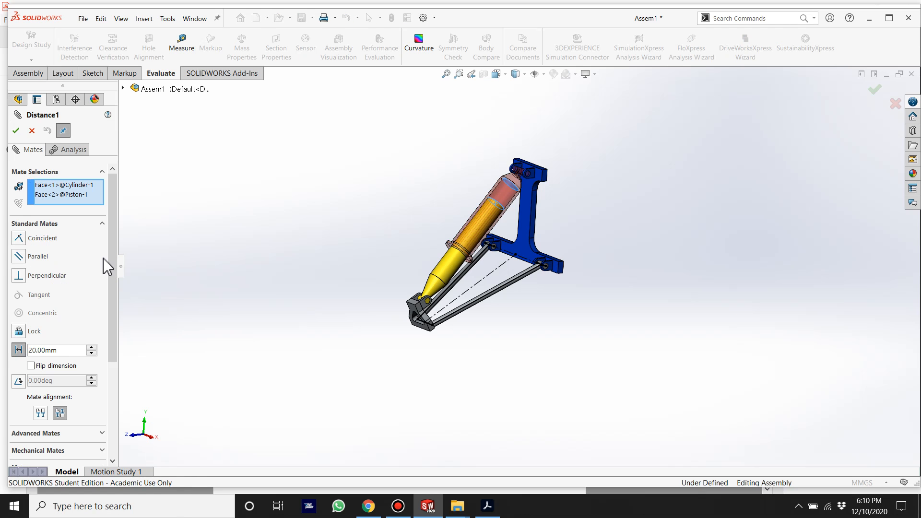
{"action": "mouse_move", "coordinate": [34, 144]}
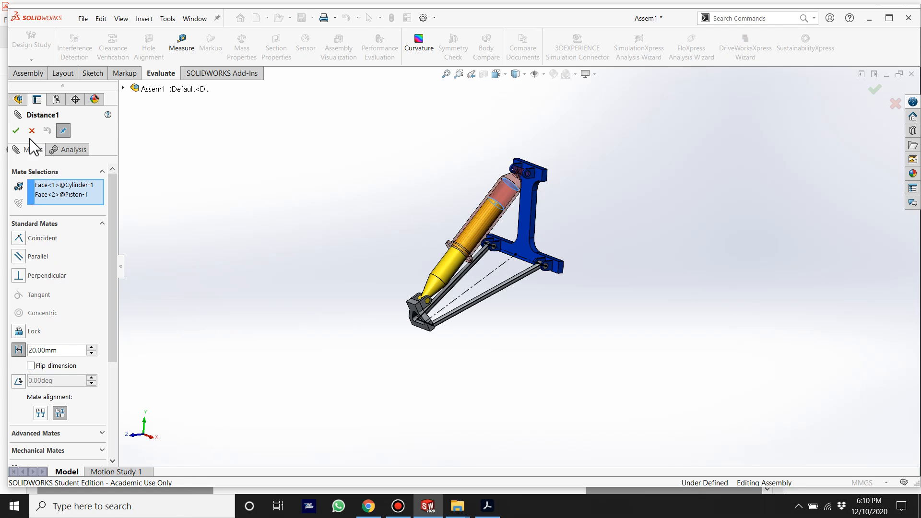
{"action": "left_click", "coordinate": [17, 131]}
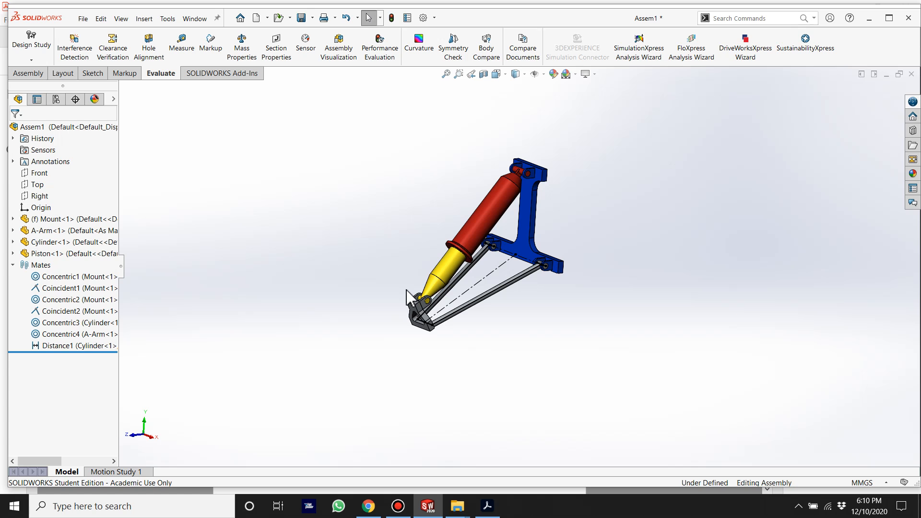
Review the Question 10 choices (option a 48.36) and Question 11 in Acrobat
{"action": "left_click", "coordinate": [487, 506]}
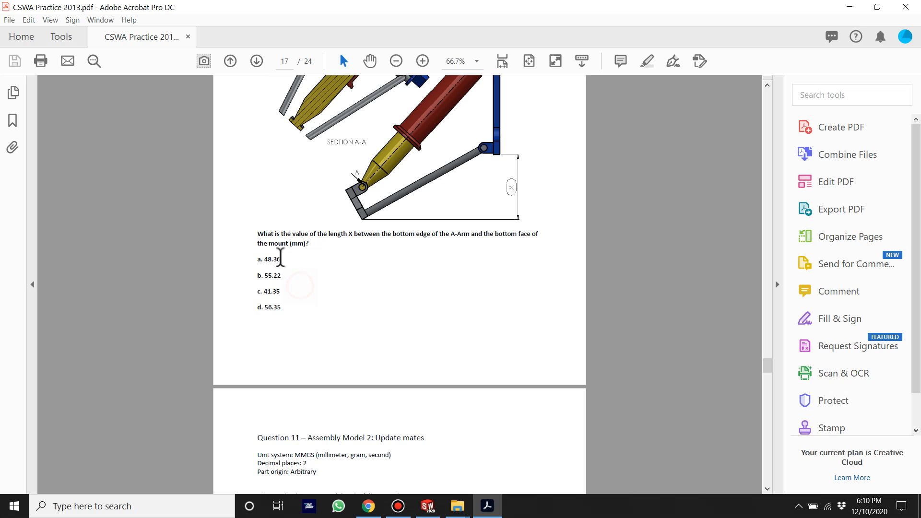
{"action": "scroll", "scroll_direction": "down", "scroll_amount": 3}
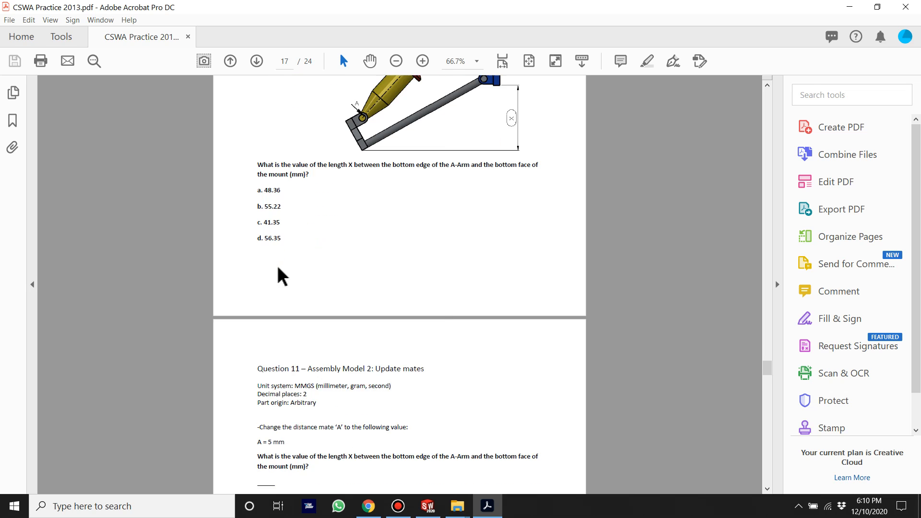
{"action": "scroll", "scroll_direction": "down", "scroll_amount": 3}
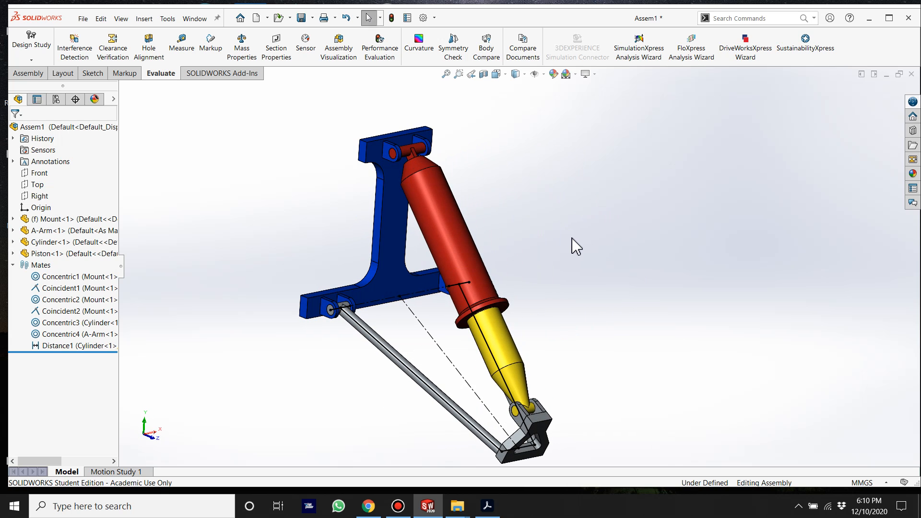
{"action": "mouse_move", "coordinate": [841, 80]}
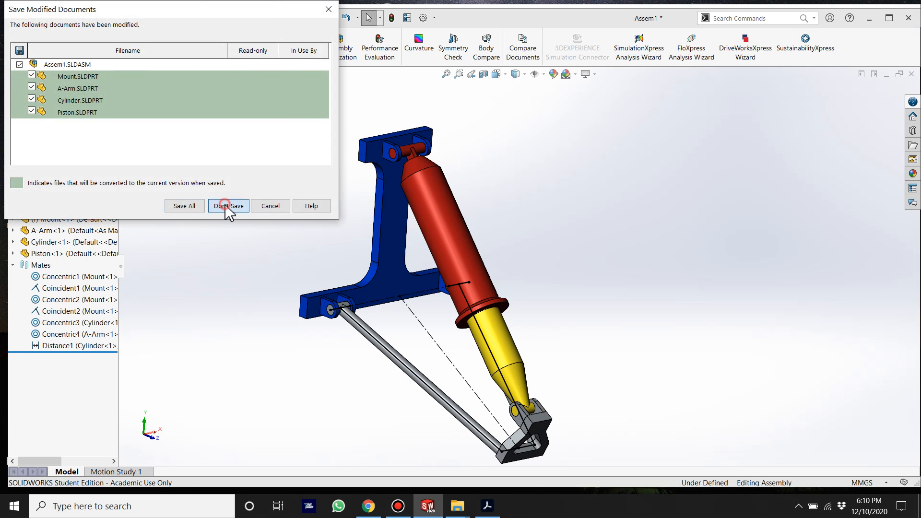
Discard changes with Don't Save and close the Assembly2 folder window
{"action": "left_click", "coordinate": [228, 206]}
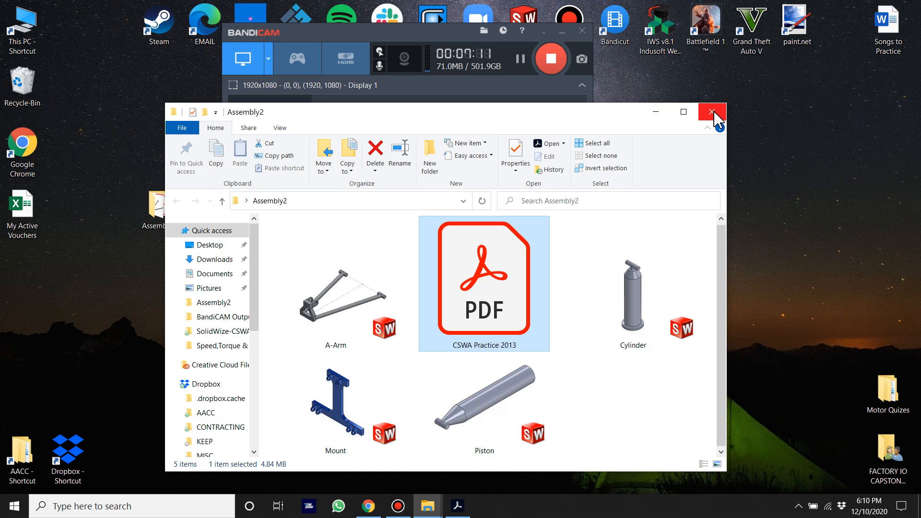
{"action": "left_click", "coordinate": [711, 111]}
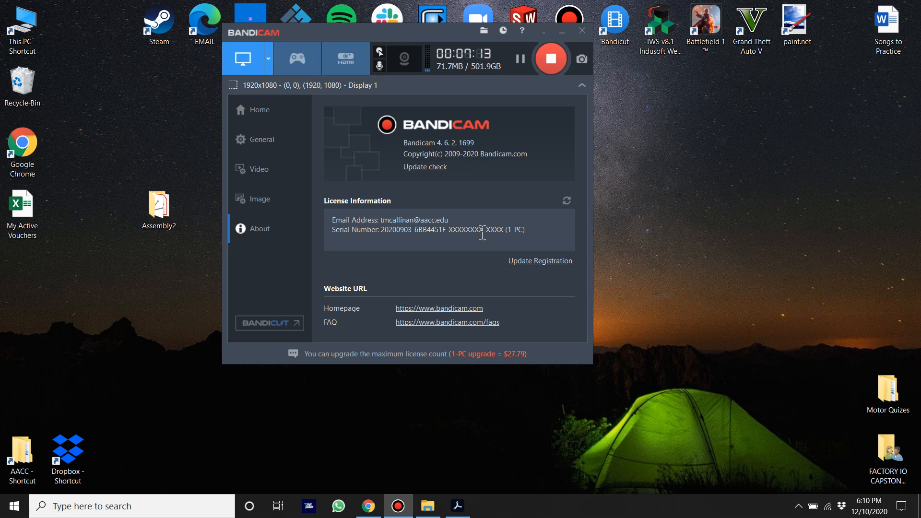